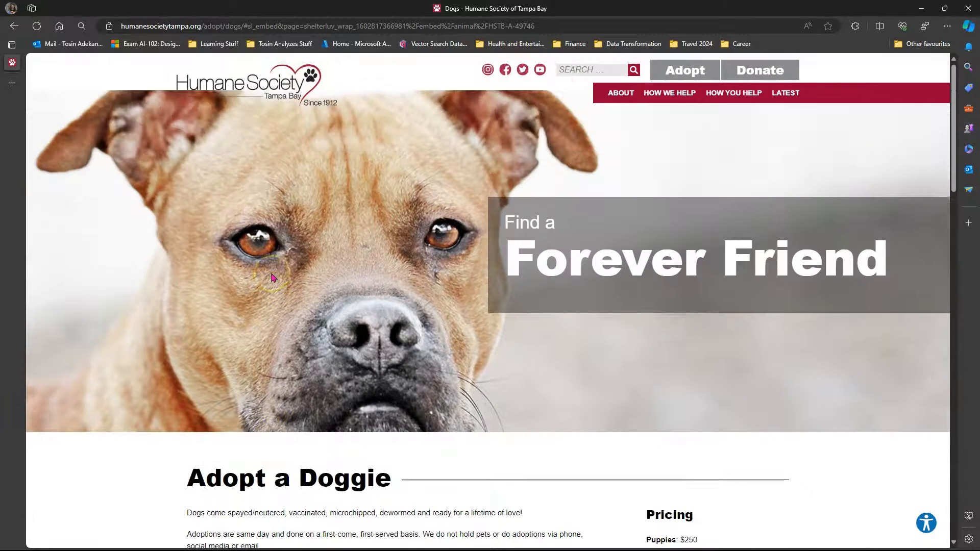
Change the OpenAI Chat Model Connector's temperature from 0.2 to 0.7
{"action": "scroll", "scroll_direction": "down", "scroll_amount": 3}
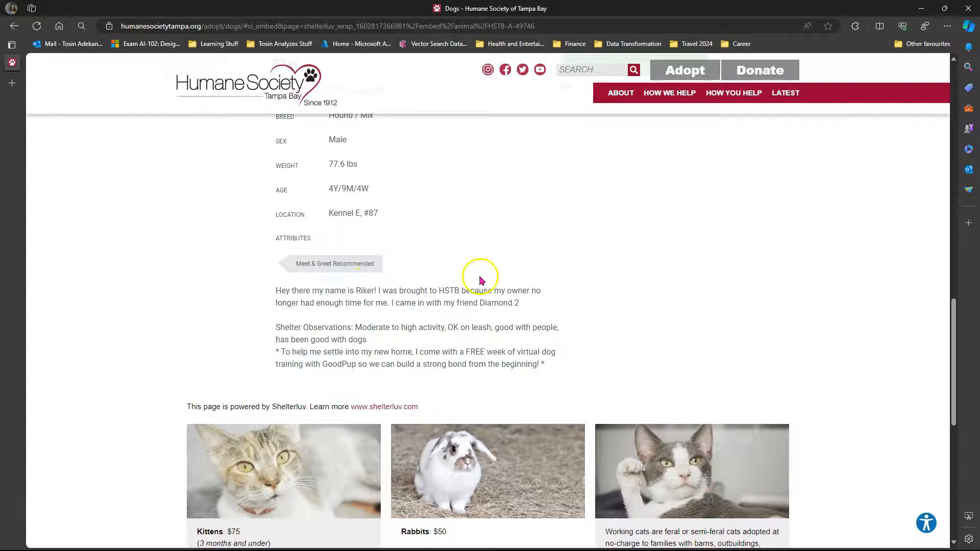
{"action": "scroll", "scroll_direction": "up", "scroll_amount": 3}
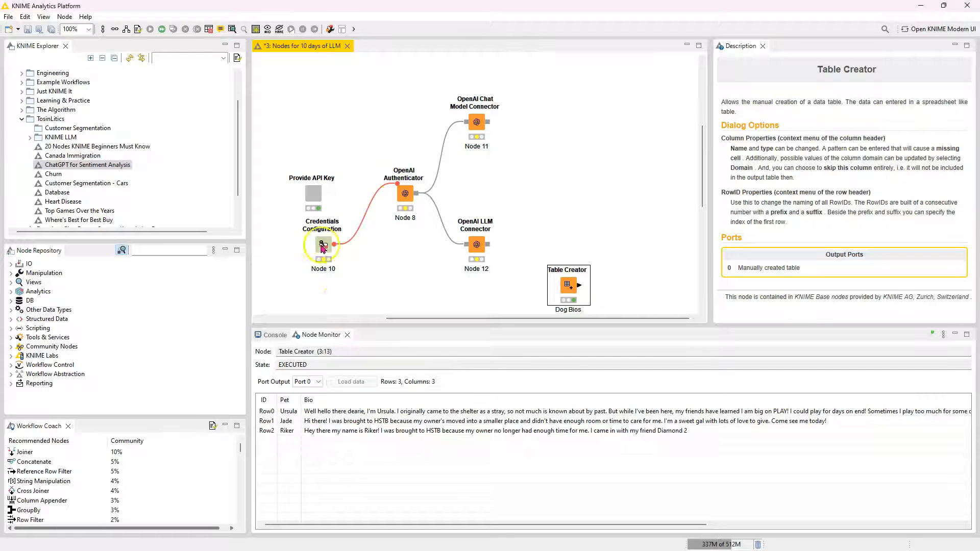
{"action": "mouse_move", "coordinate": [384, 255]}
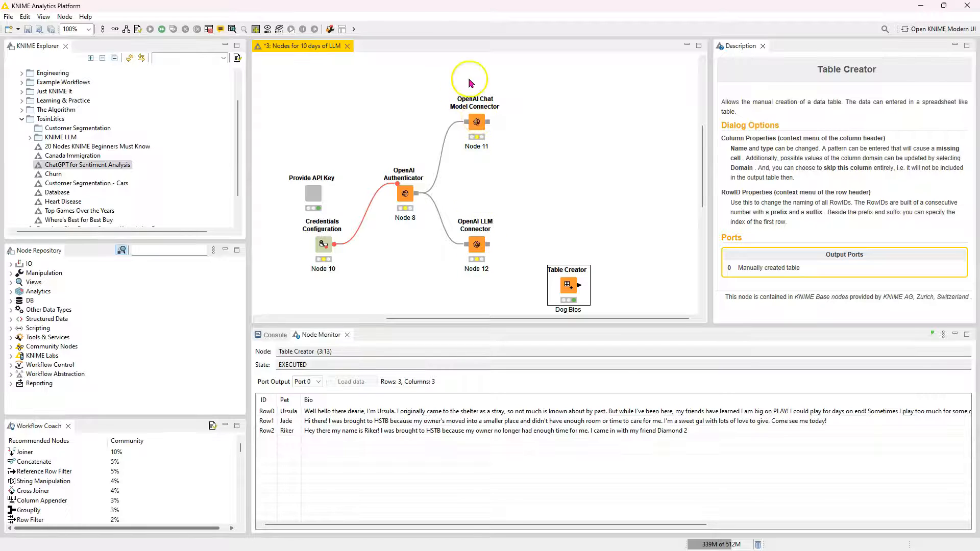
{"action": "double_click", "coordinate": [474, 84]}
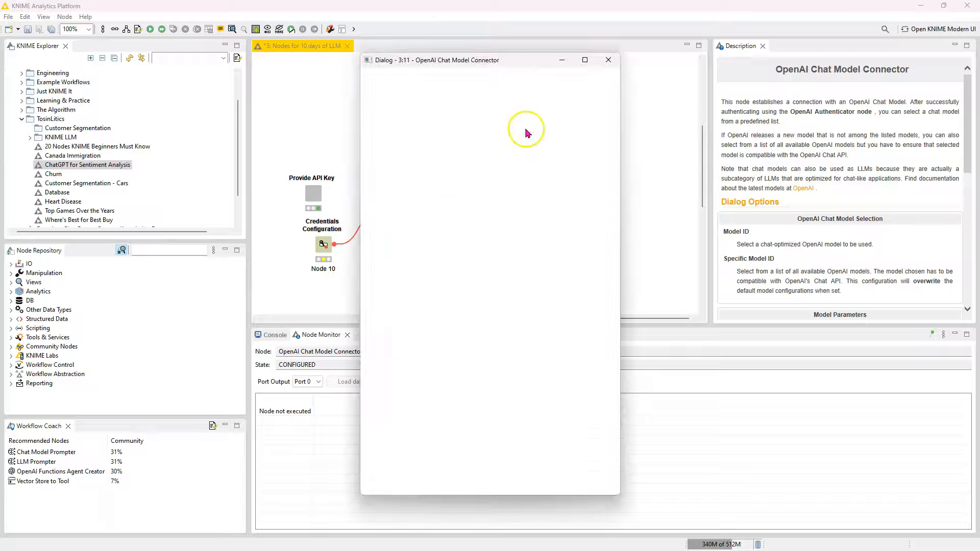
{"action": "mouse_move", "coordinate": [484, 178]}
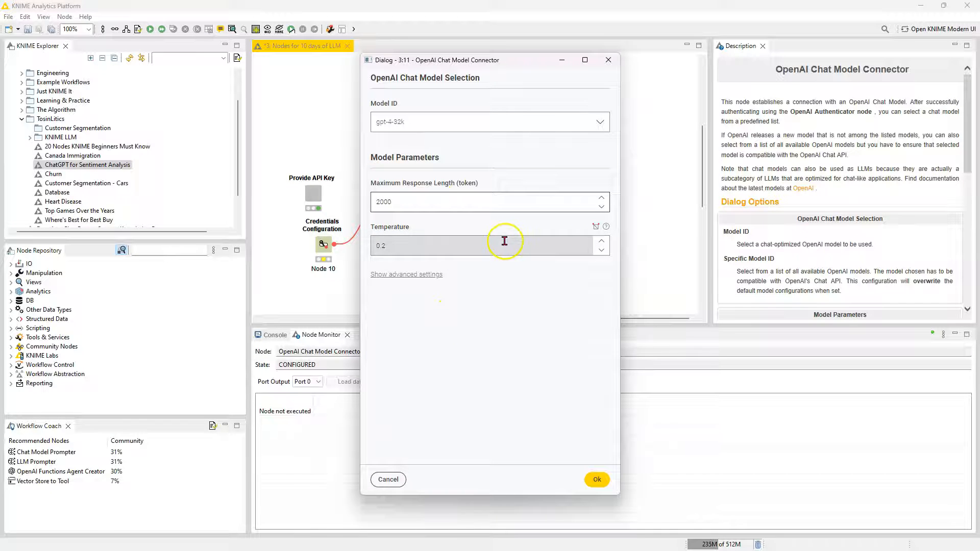
{"action": "type", "text": "0.7"}
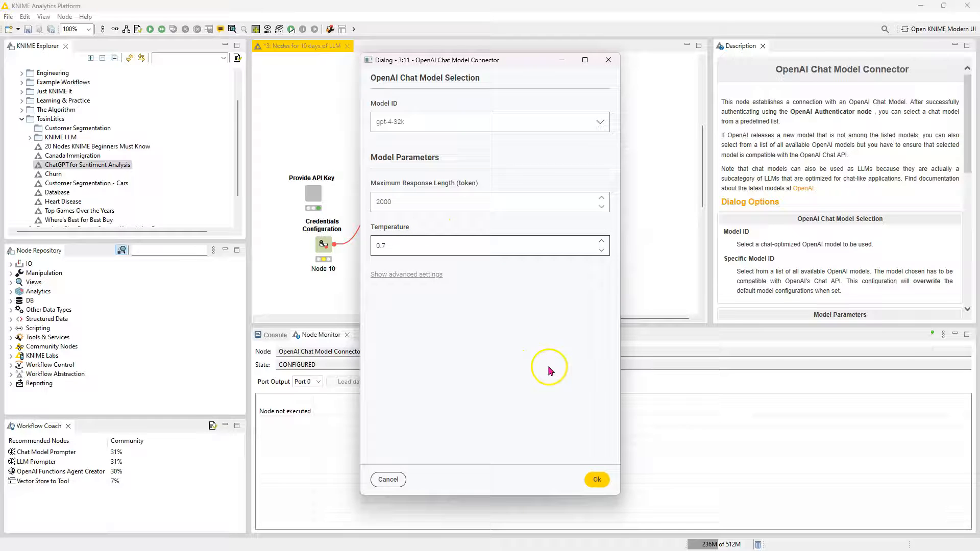
{"action": "left_click", "coordinate": [596, 479]}
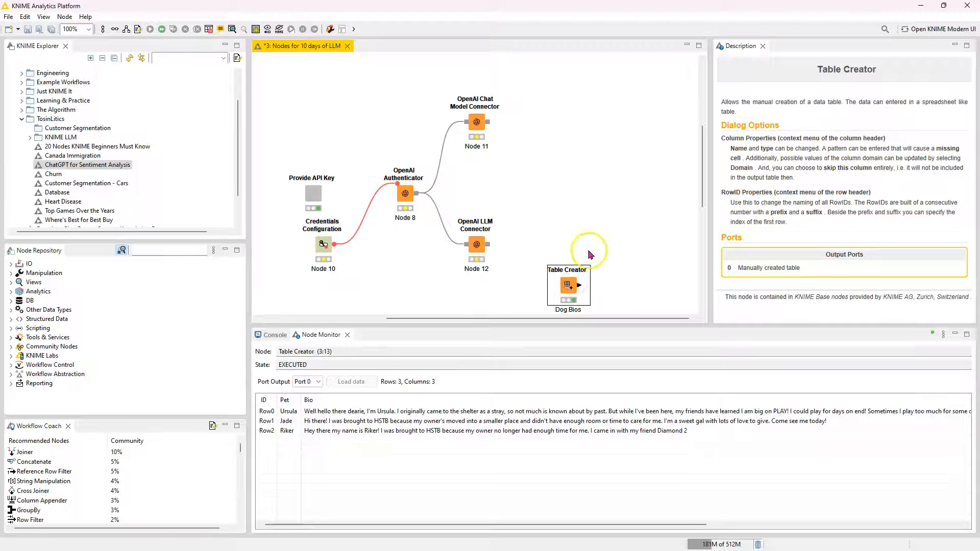
{"action": "mouse_move", "coordinate": [214, 277]}
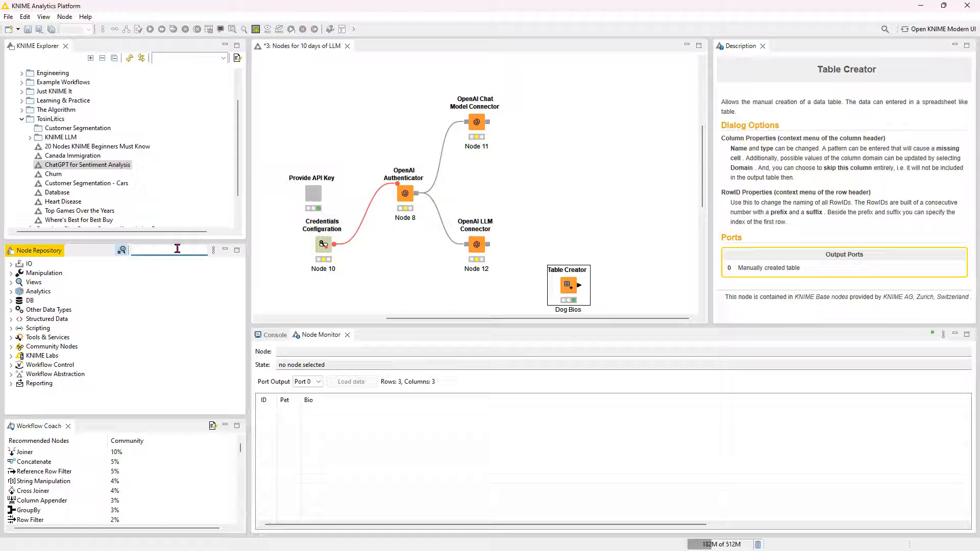
Place a Chat Model Prompter node found by searching 'prompter', and check its settings dialog
{"action": "type", "text": "prompter"}
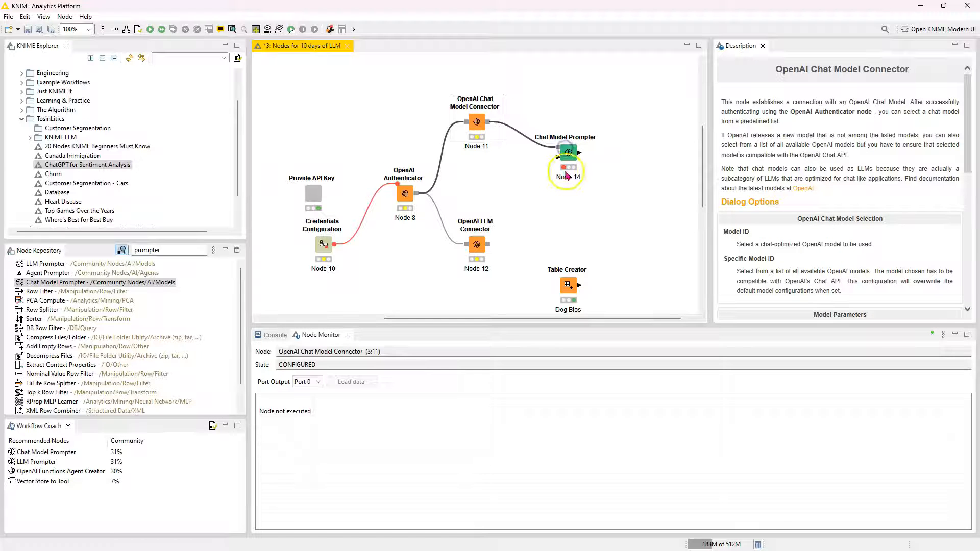
{"action": "left_click", "coordinate": [567, 153]}
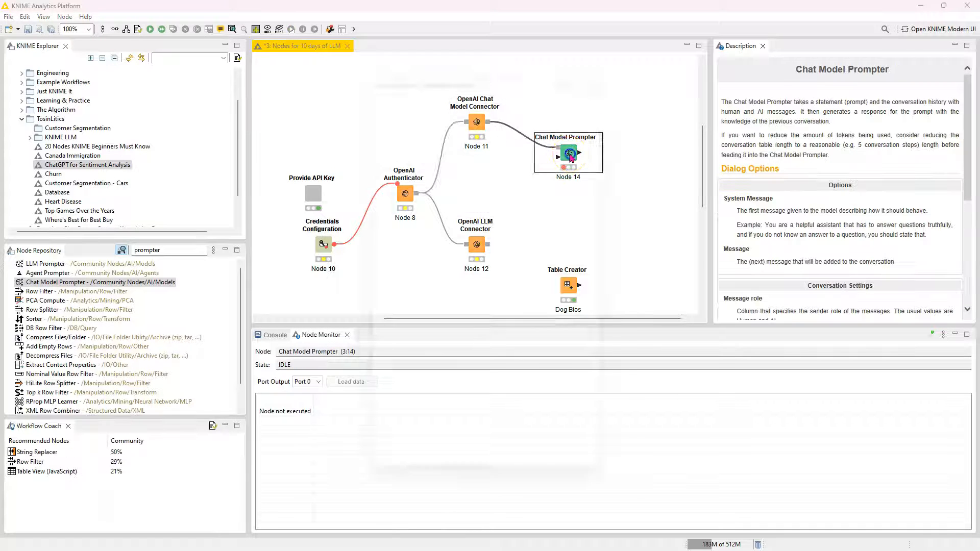
{"action": "double_click", "coordinate": [566, 153]}
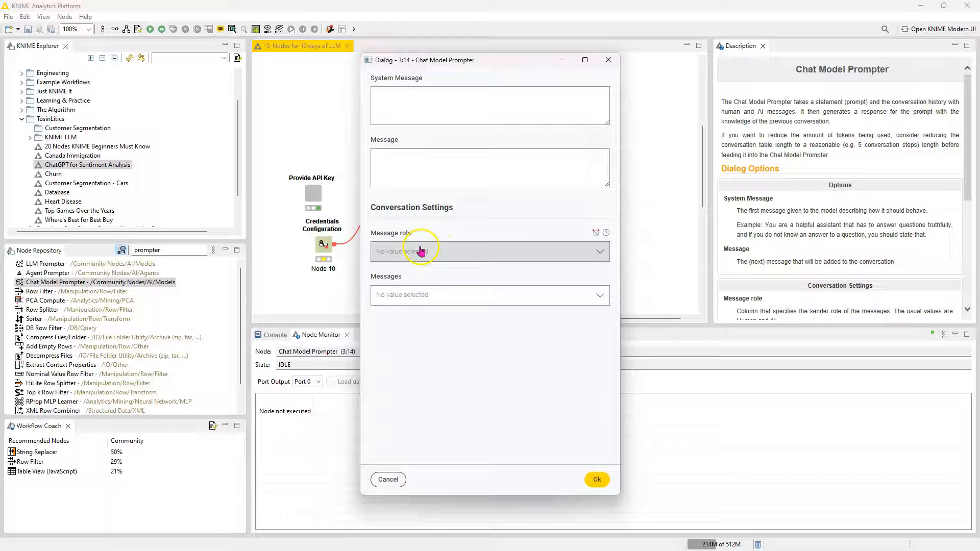
{"action": "mouse_move", "coordinate": [401, 258]}
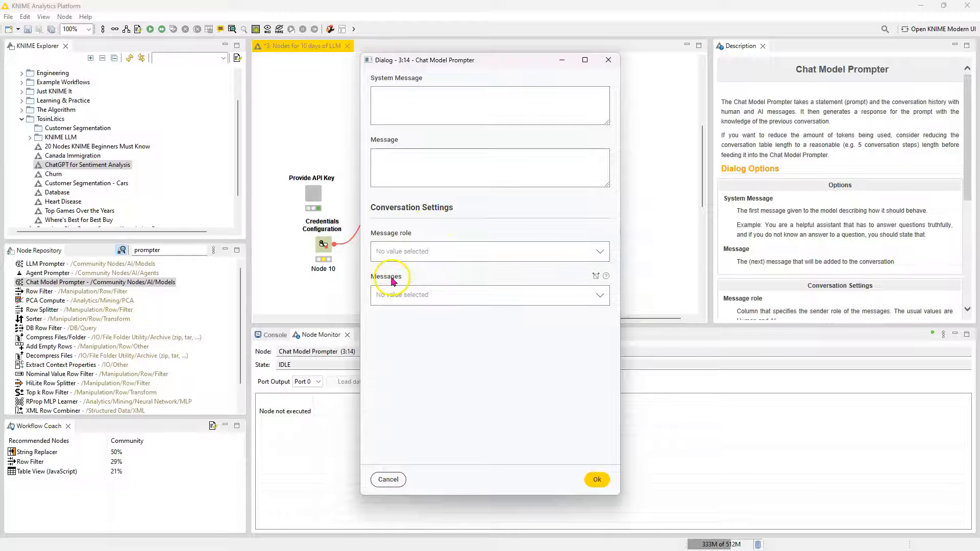
{"action": "mouse_move", "coordinate": [454, 145]}
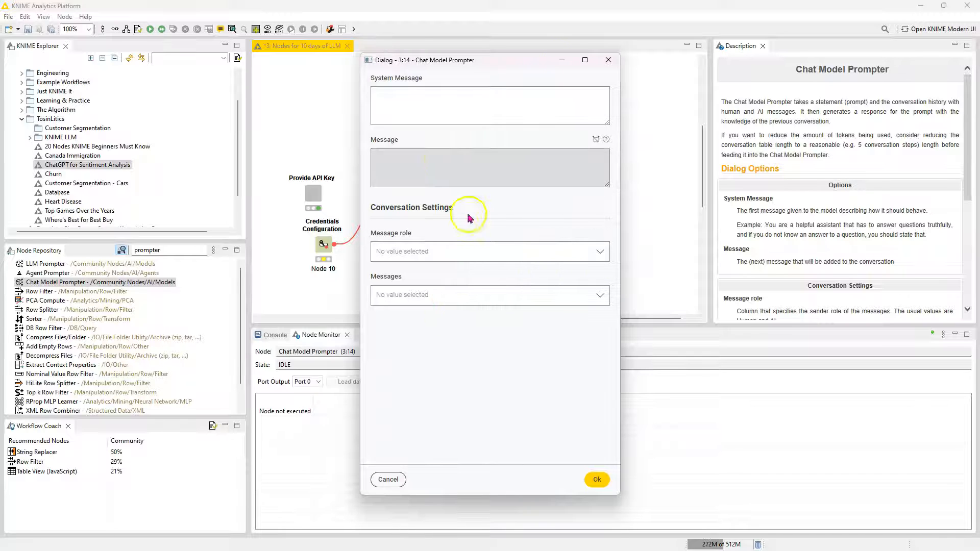
{"action": "left_click", "coordinate": [606, 60]}
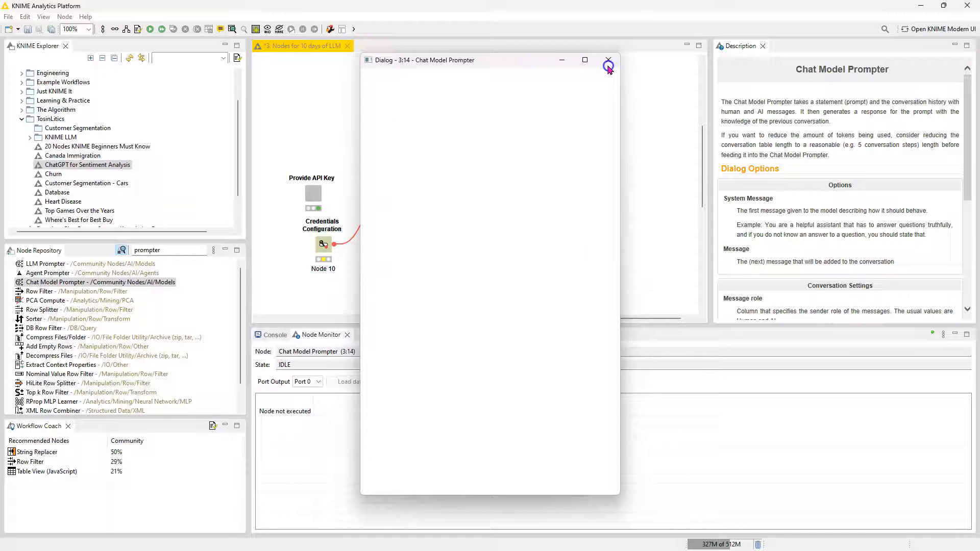
{"action": "left_click", "coordinate": [606, 64]}
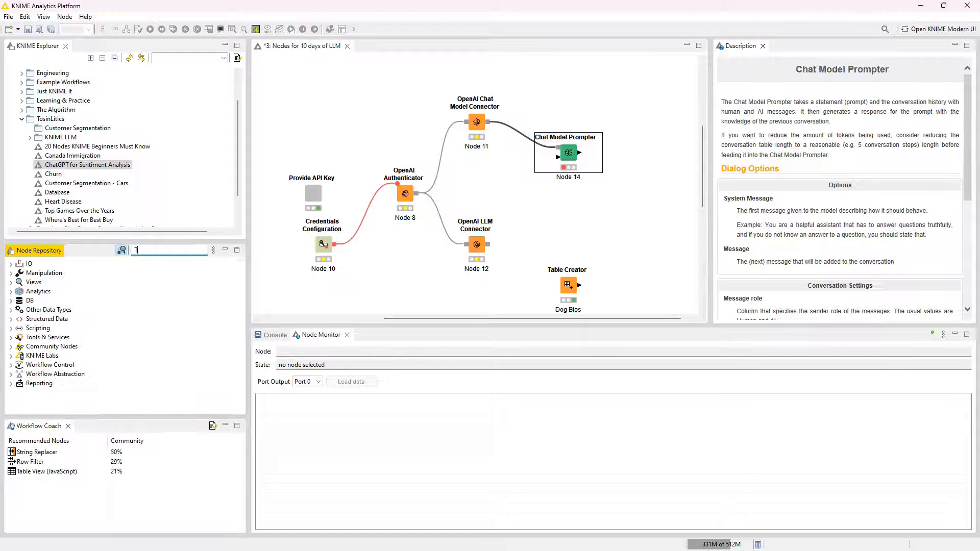
Create a Table Creator with a Role column and connect it to the Chat Model Prompter
{"action": "type", "text": "ab"}
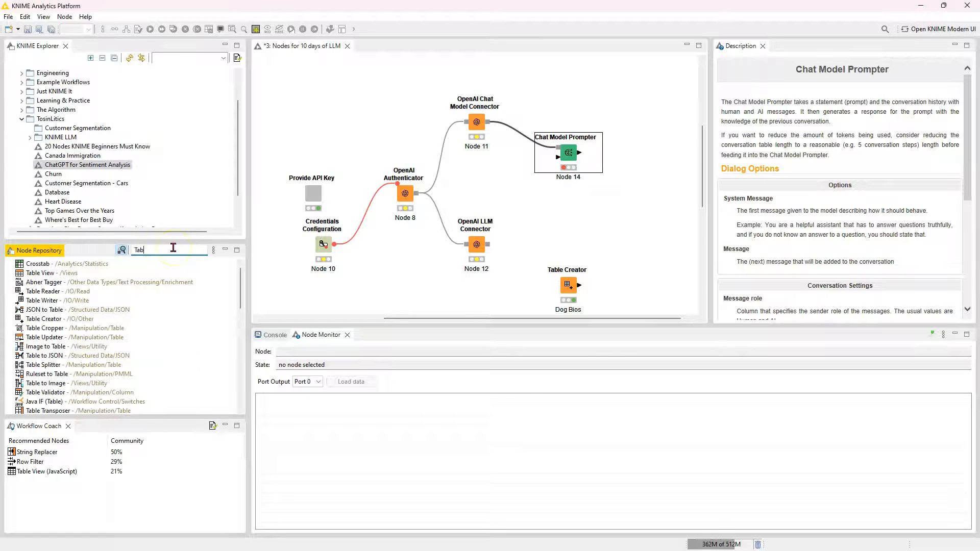
{"action": "type", "text": "Table cre"}
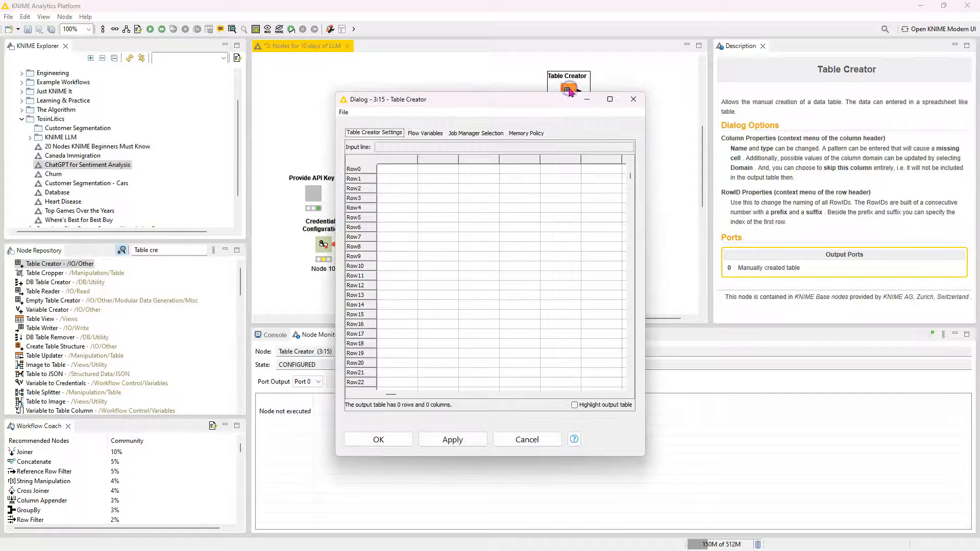
{"action": "left_click", "coordinate": [395, 173]}
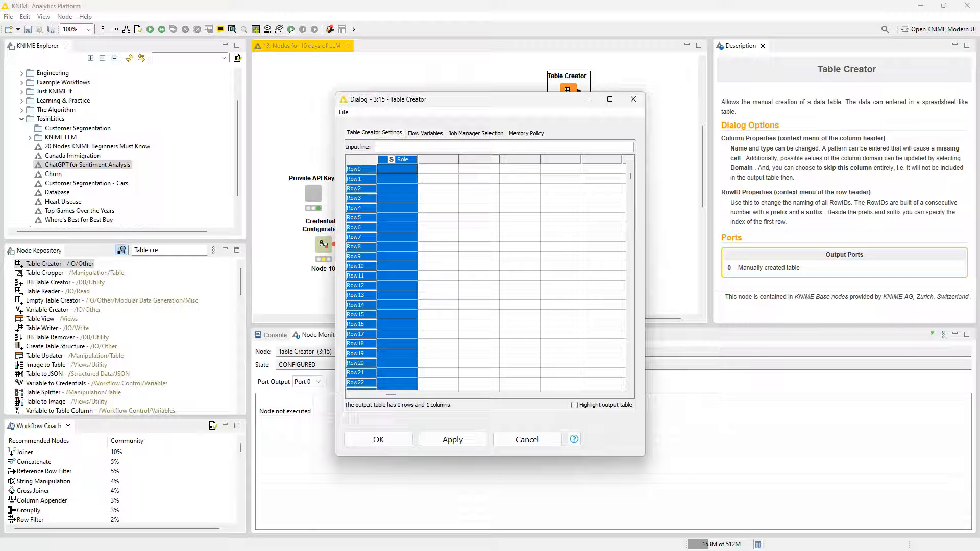
{"action": "left_click", "coordinate": [441, 160]}
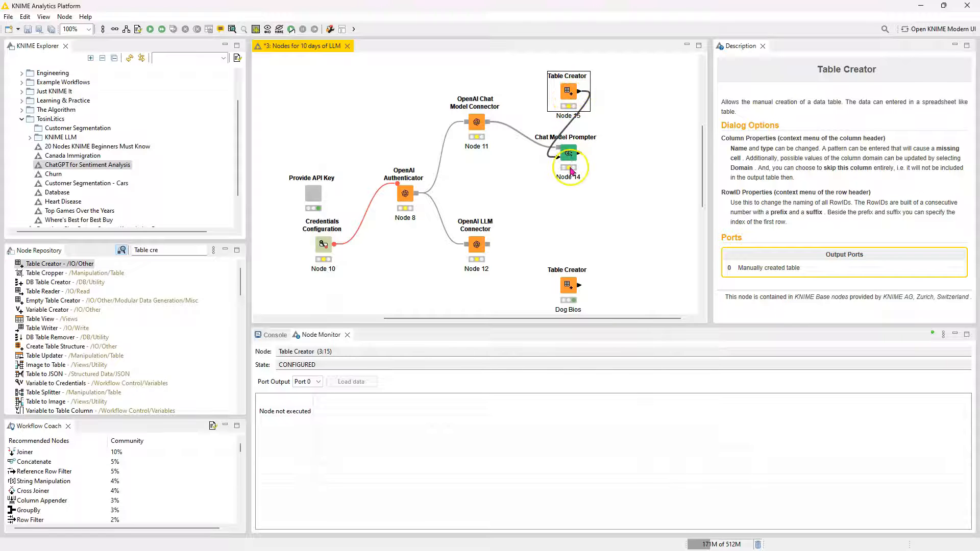
{"action": "double_click", "coordinate": [567, 284]}
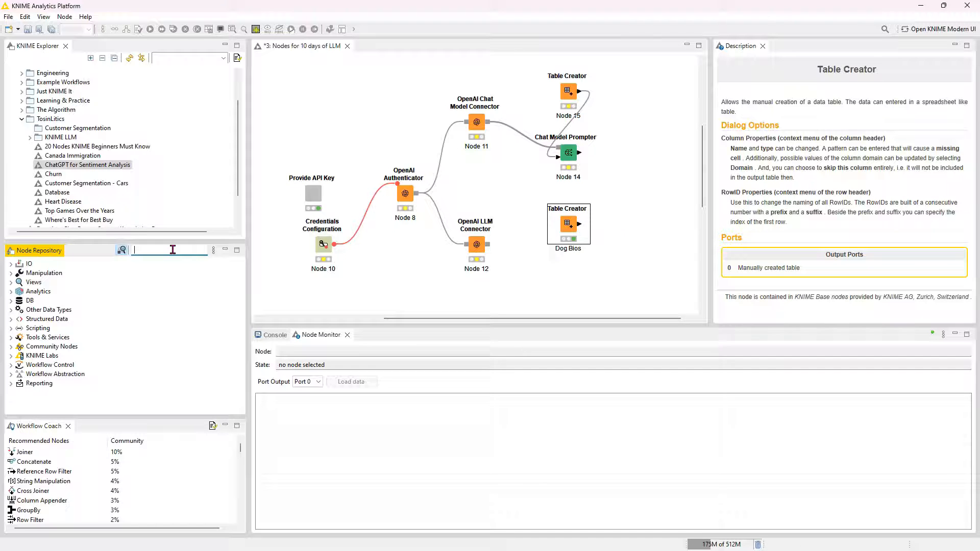
Add Group Loop Start and Table Row to Variable after Dog Bios, outputting the Bio column
{"action": "type", "text": "grou"}
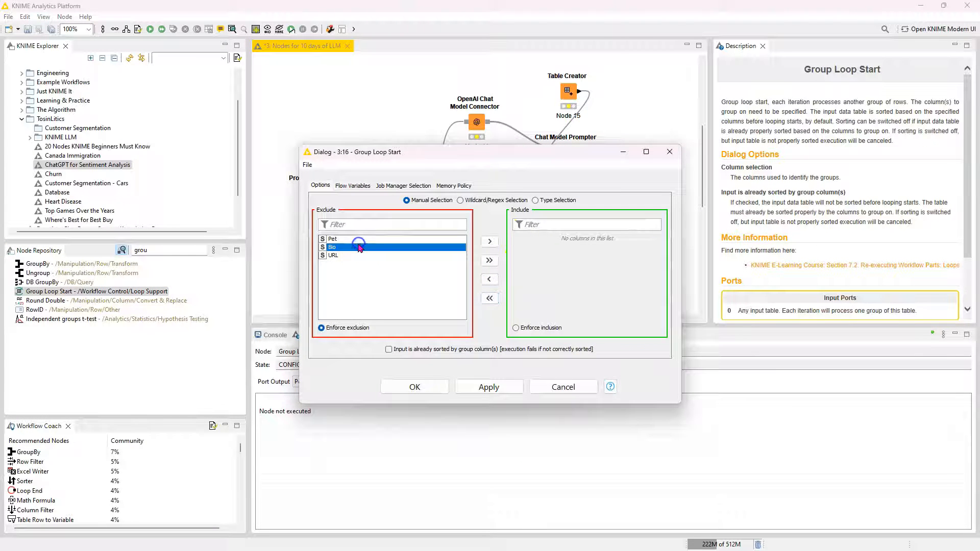
{"action": "left_click", "coordinate": [561, 386]}
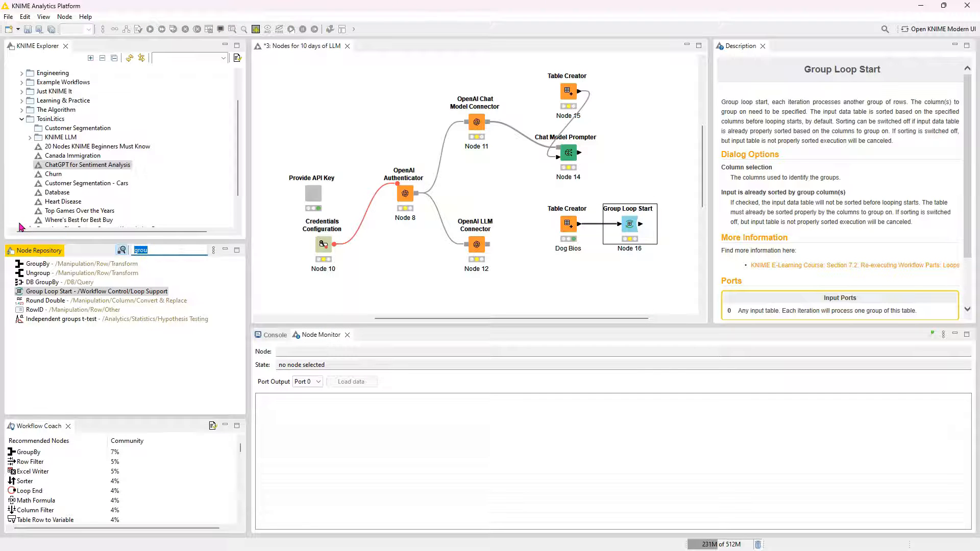
{"action": "type", "text": "table row to"}
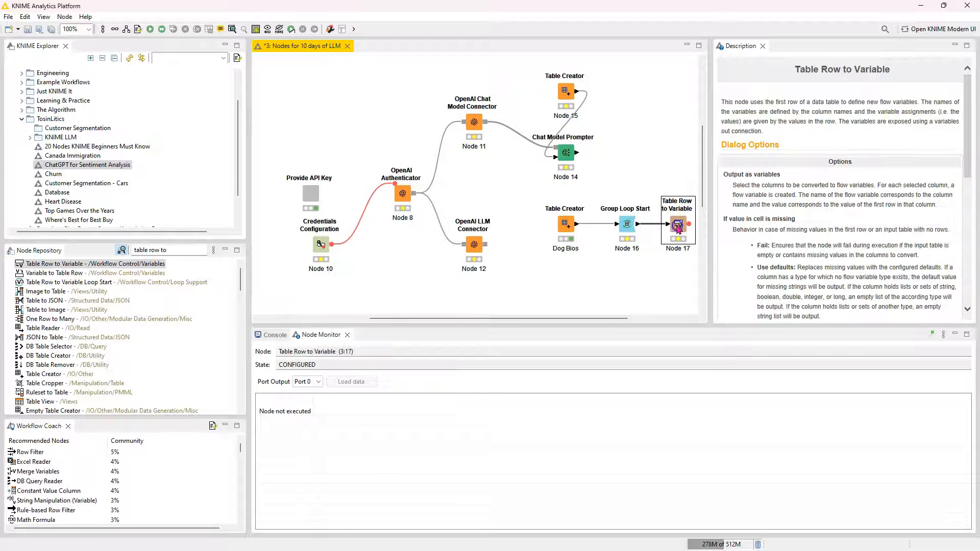
{"action": "left_click", "coordinate": [150, 29]}
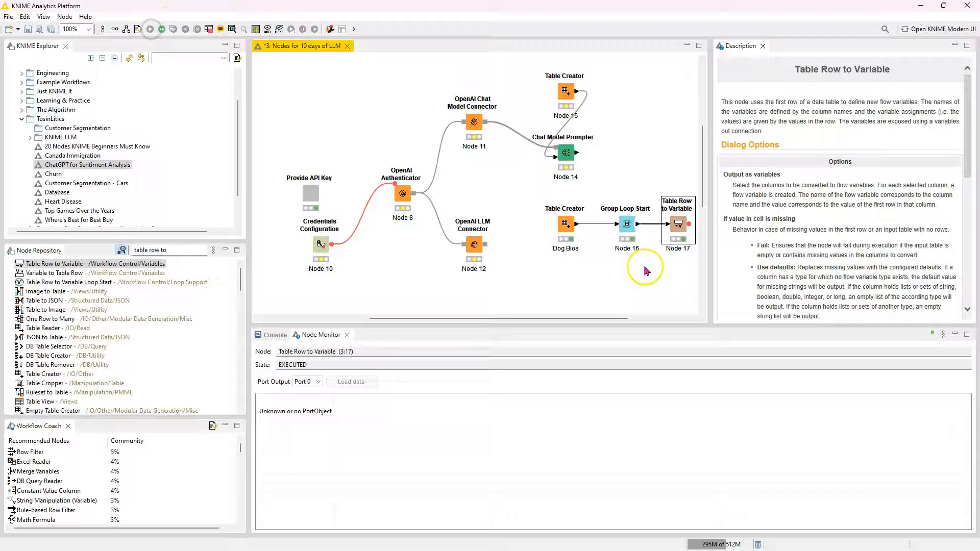
{"action": "double_click", "coordinate": [677, 224]}
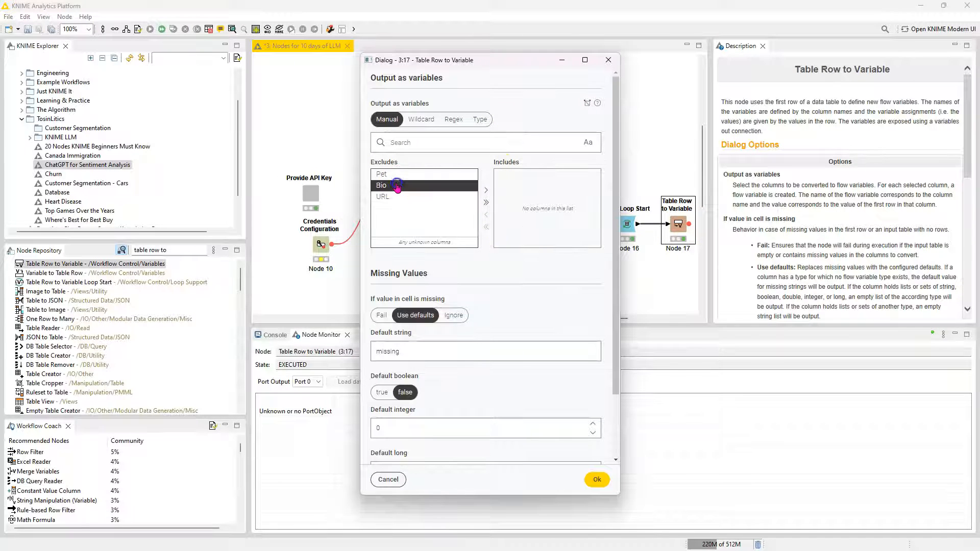
{"action": "left_click", "coordinate": [595, 479]}
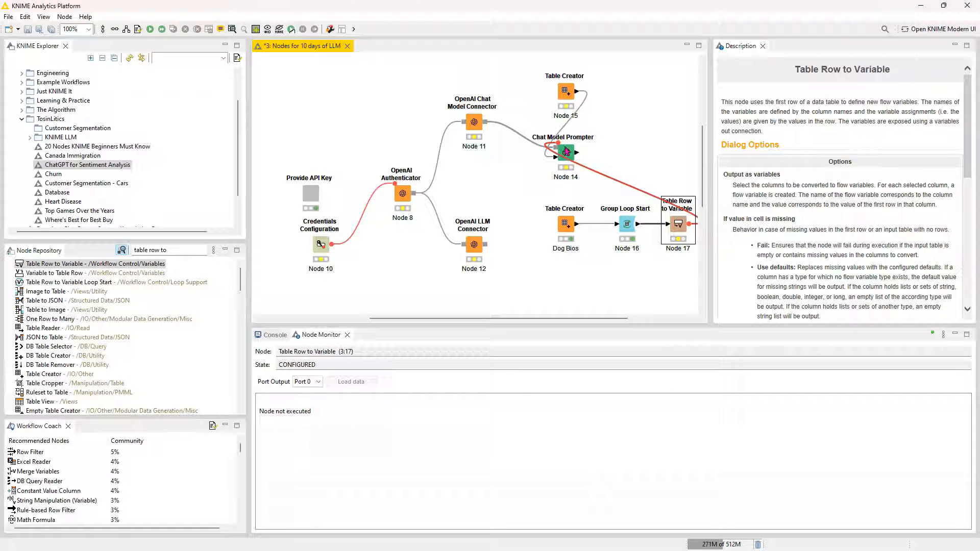
Enter the 'You are a super witty assistant' system message and link Message to a flow variable
{"action": "double_click", "coordinate": [563, 152]}
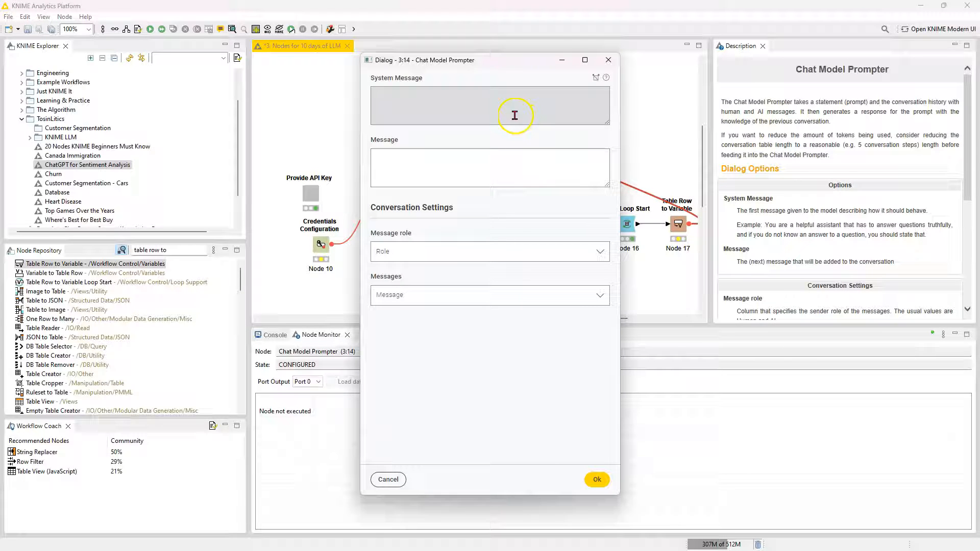
{"action": "left_click", "coordinate": [514, 106]}
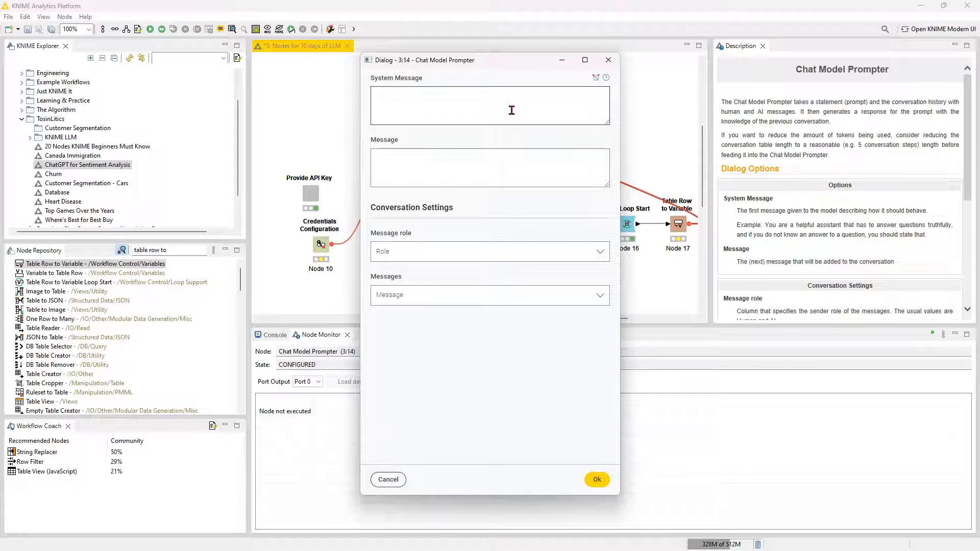
{"action": "type", "text": "You area super witty assistant working in an animal shelter that hopes to"}
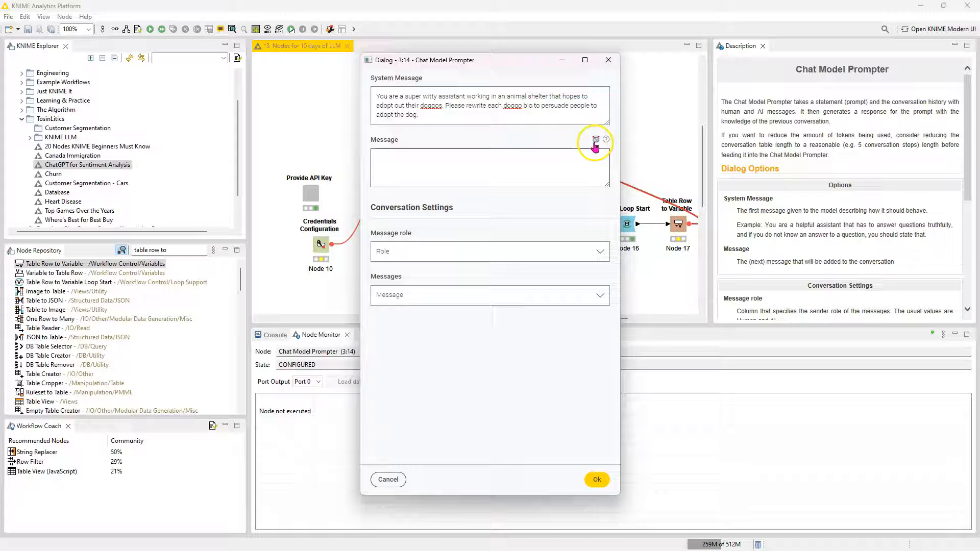
{"action": "left_click", "coordinate": [594, 139]}
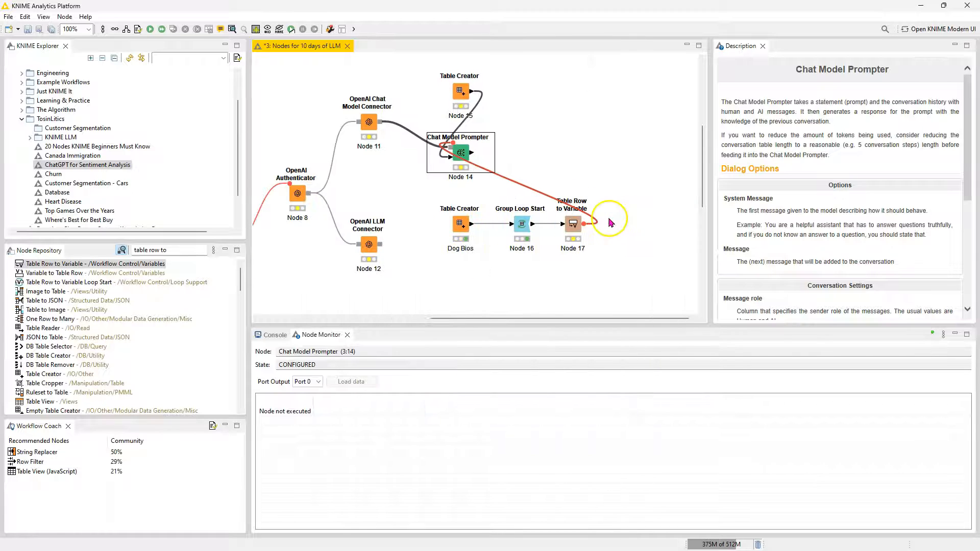
{"action": "mouse_move", "coordinate": [500, 119]}
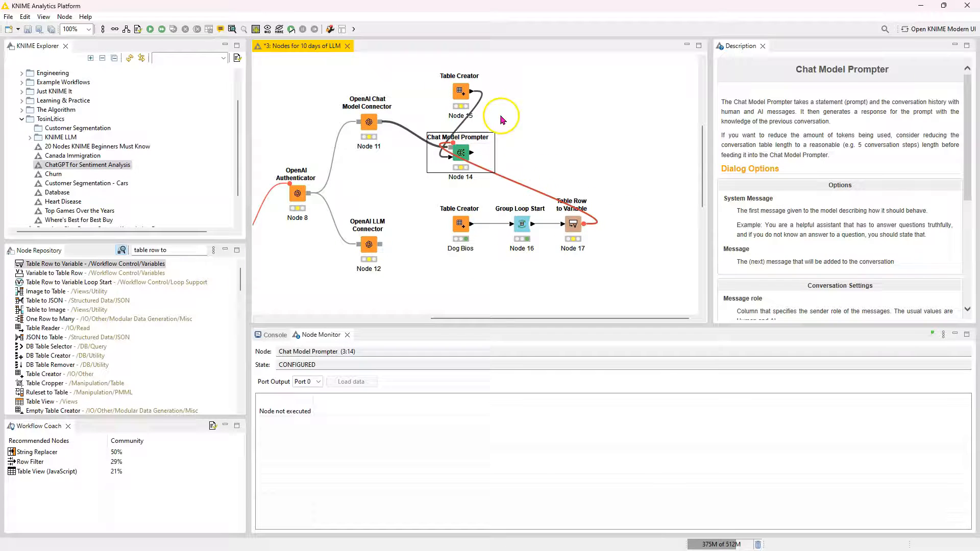
{"action": "mouse_move", "coordinate": [461, 93]}
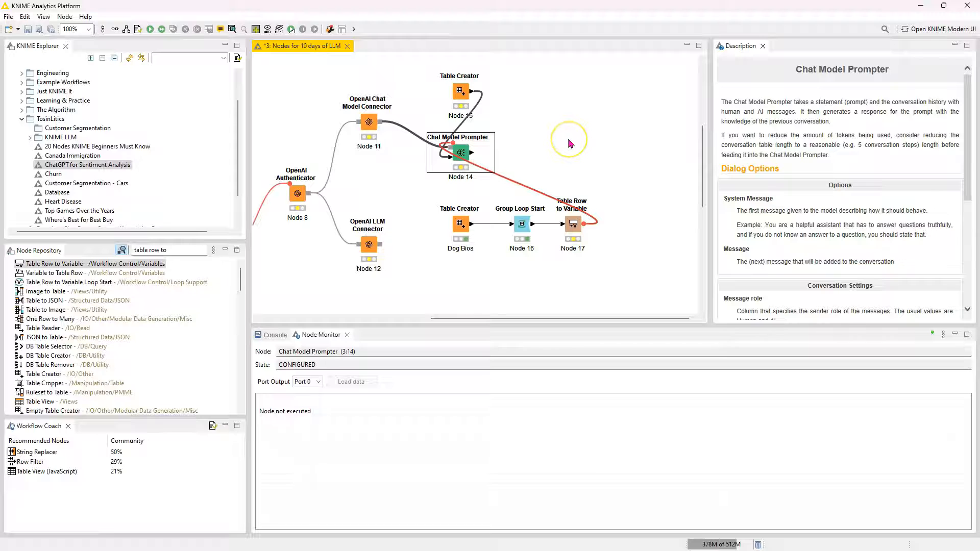
{"action": "mouse_move", "coordinate": [495, 190]}
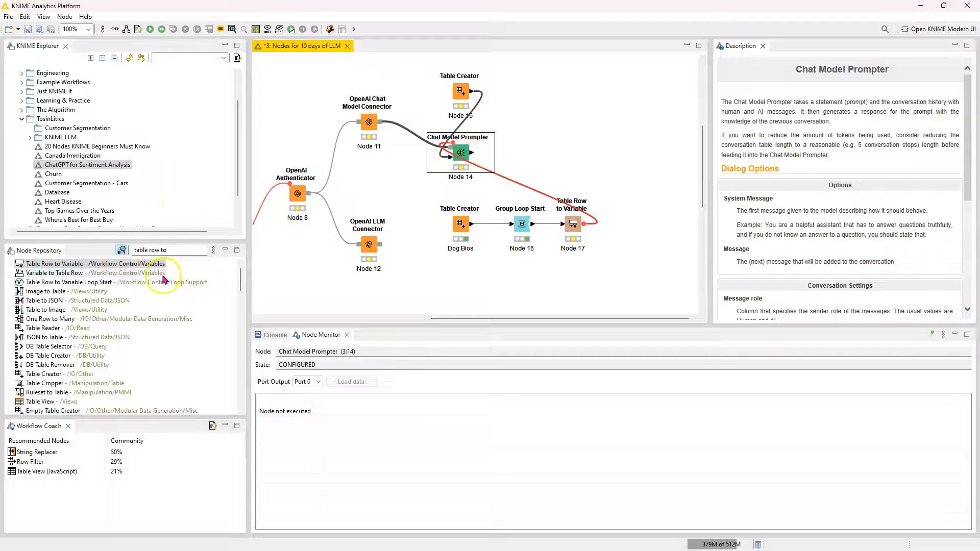
Add a Loop End node after the Chat Model Prompter
{"action": "left_click", "coordinate": [94, 263]}
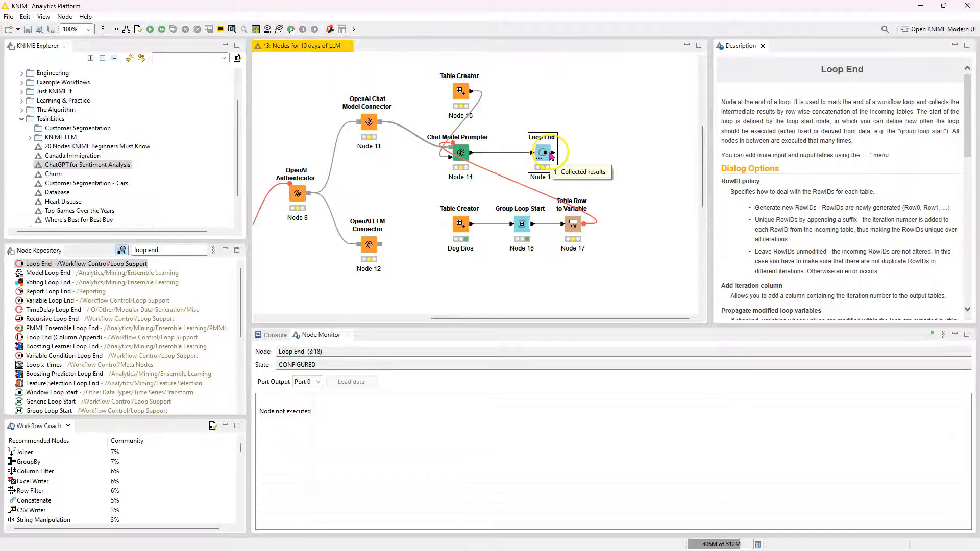
Add a Joiner node and execute the whole dog-bio workflow
{"action": "double_click", "coordinate": [459, 153]}
{"action": "type", "text": "join"}
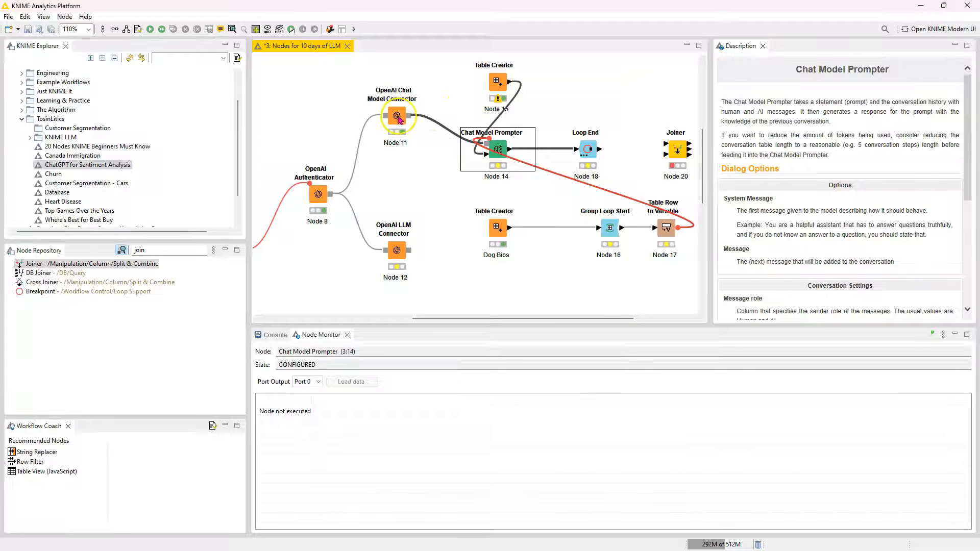
{"action": "double_click", "coordinate": [396, 116]}
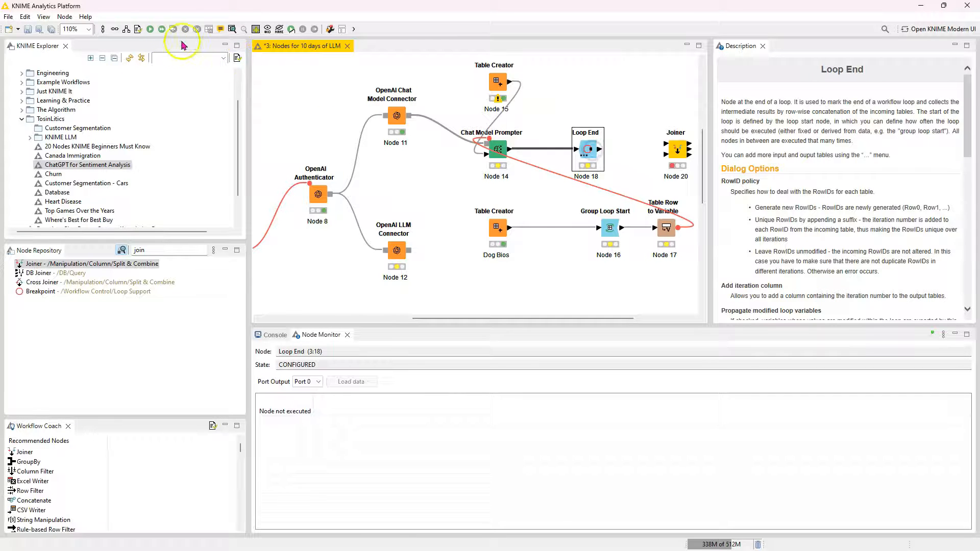
{"action": "left_click", "coordinate": [149, 29]}
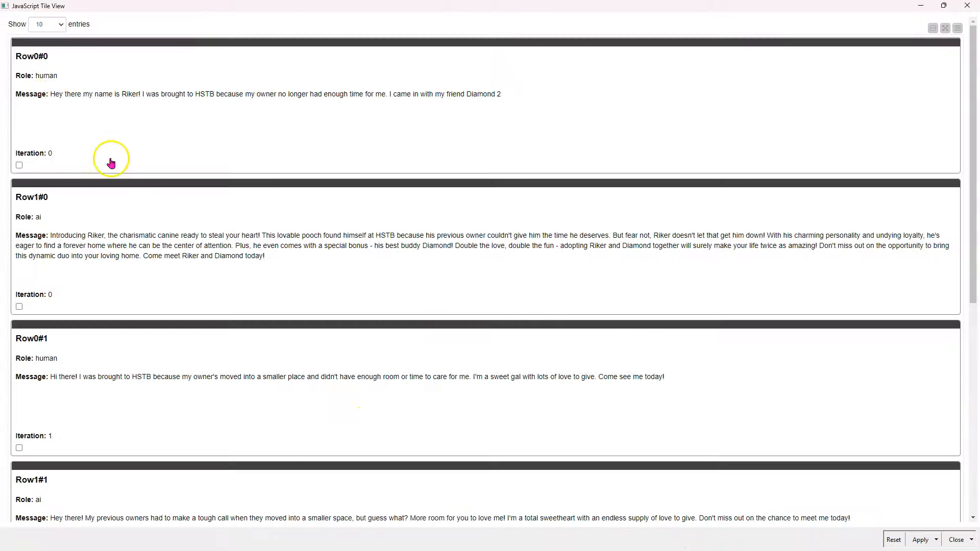
{"action": "mouse_move", "coordinate": [101, 99]}
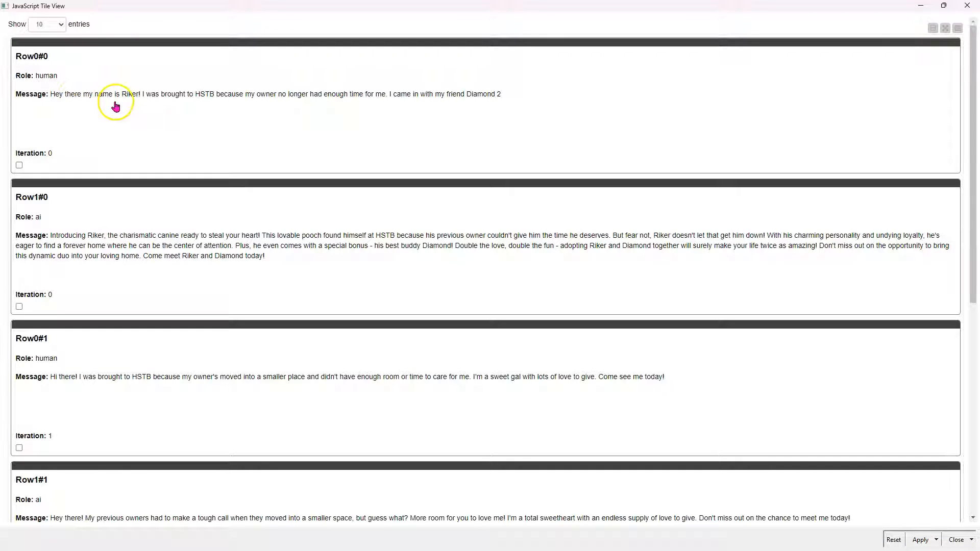
{"action": "mouse_move", "coordinate": [205, 100]}
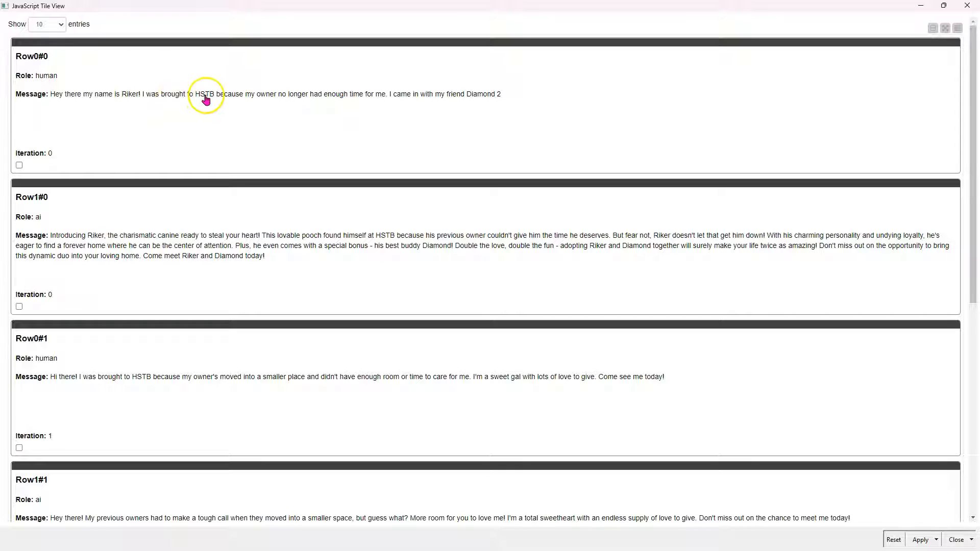
{"action": "mouse_move", "coordinate": [379, 117]}
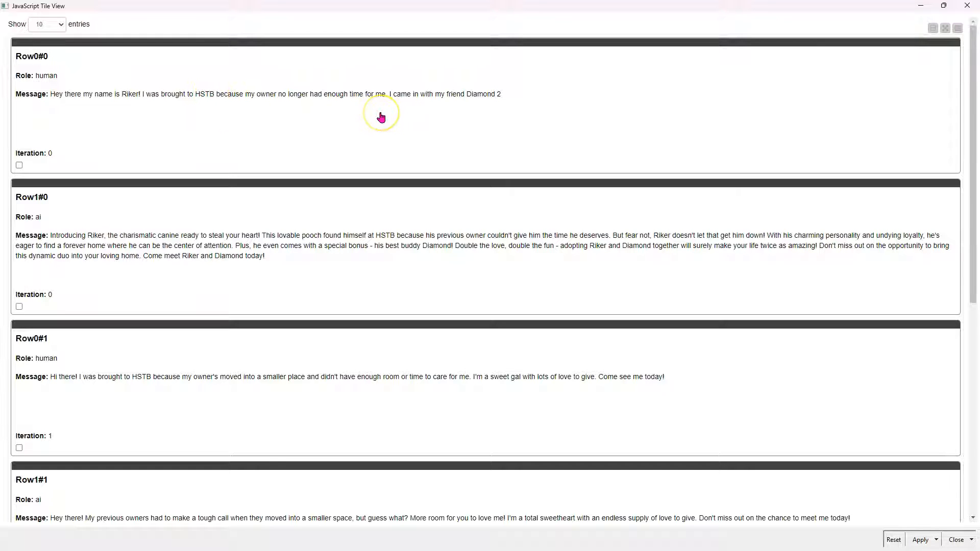
{"action": "mouse_move", "coordinate": [483, 117]}
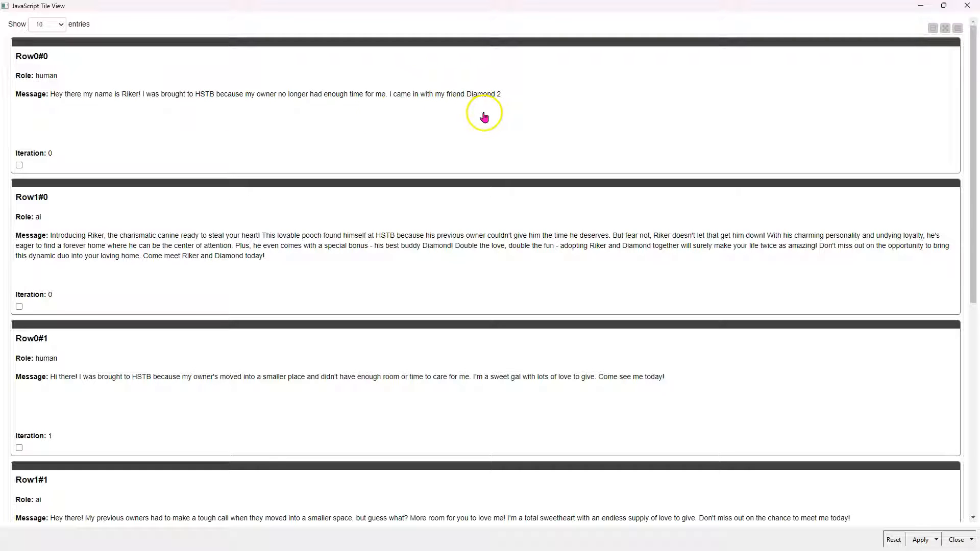
{"action": "mouse_move", "coordinate": [220, 270]}
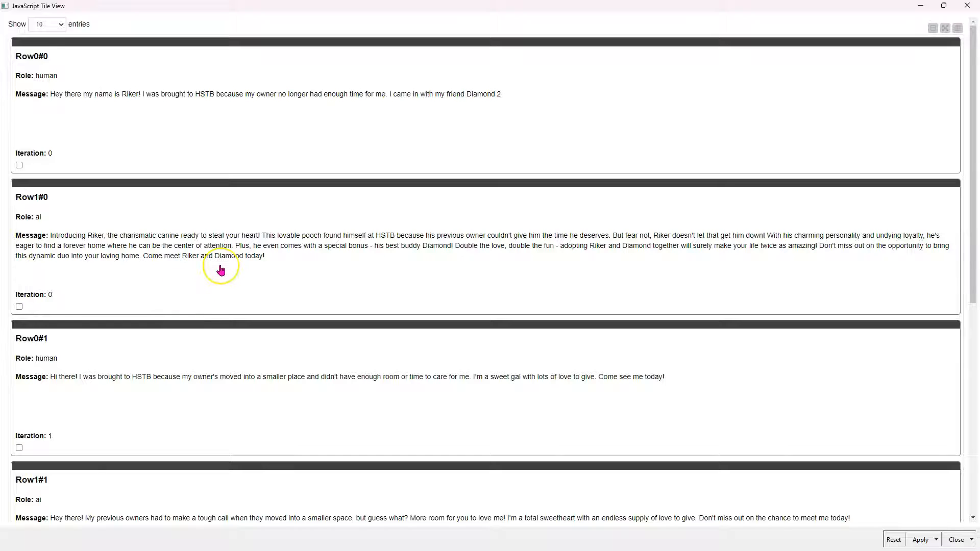
{"action": "mouse_move", "coordinate": [182, 265]}
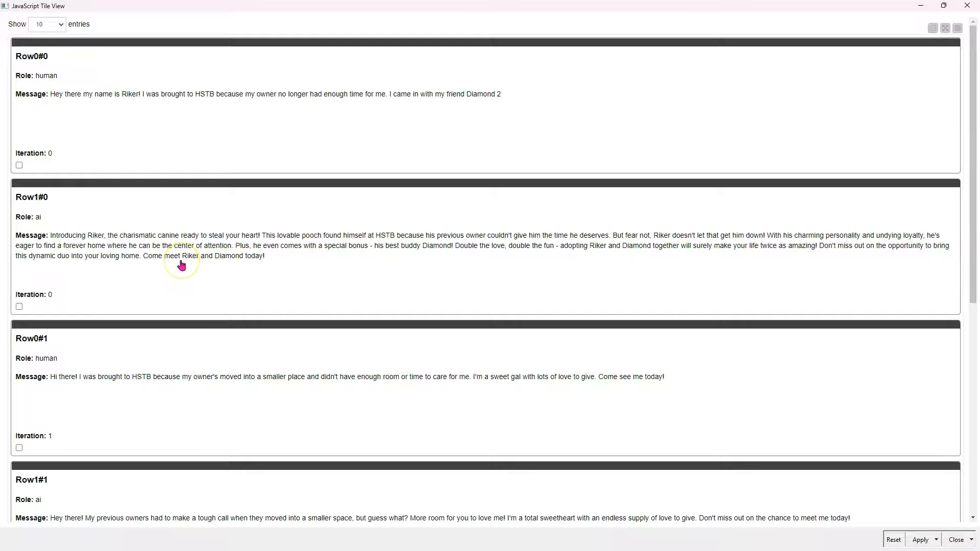
{"action": "mouse_move", "coordinate": [181, 265]}
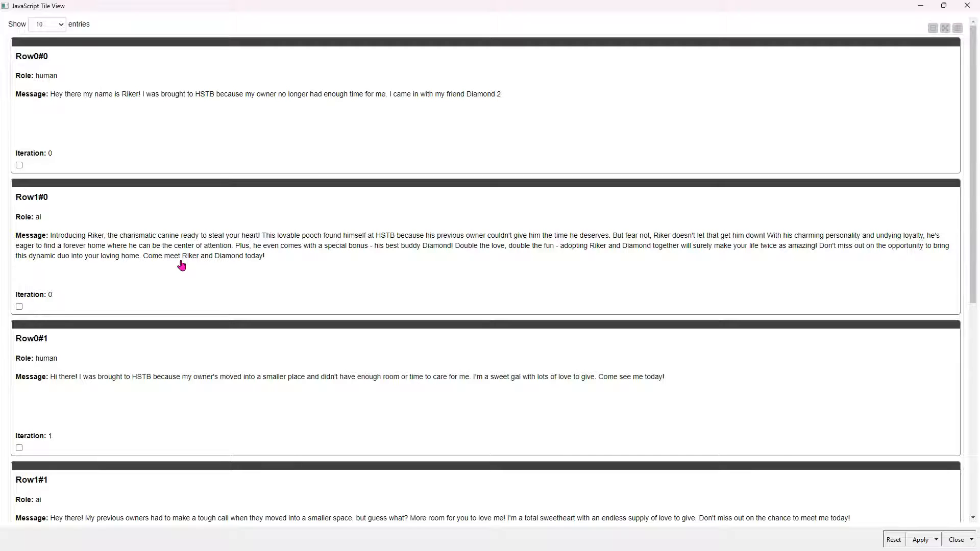
{"action": "mouse_move", "coordinate": [362, 257]}
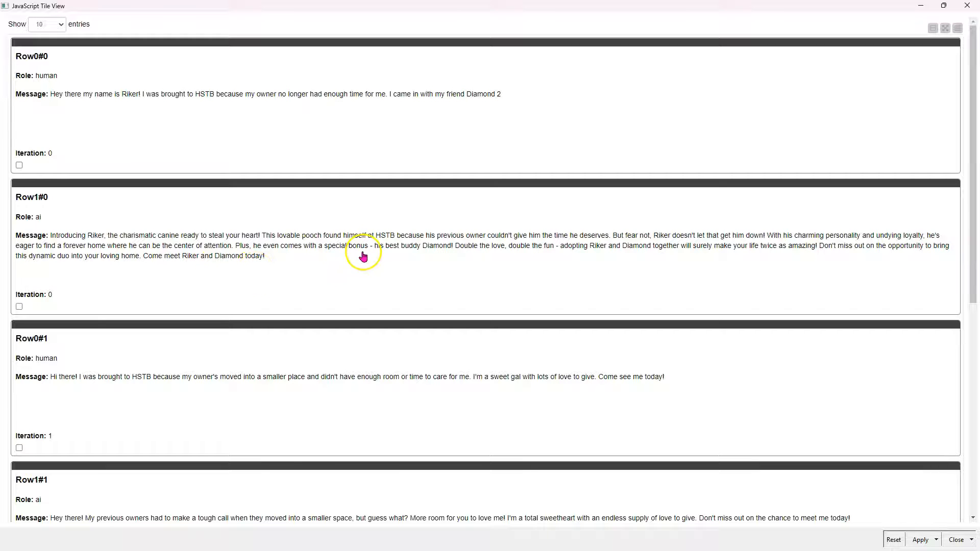
{"action": "mouse_move", "coordinate": [441, 259]}
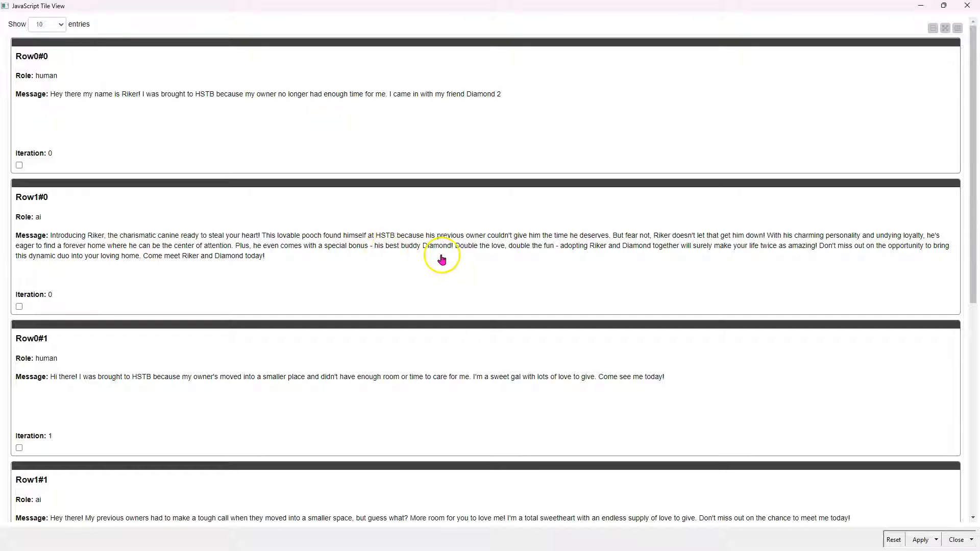
{"action": "mouse_move", "coordinate": [520, 257]}
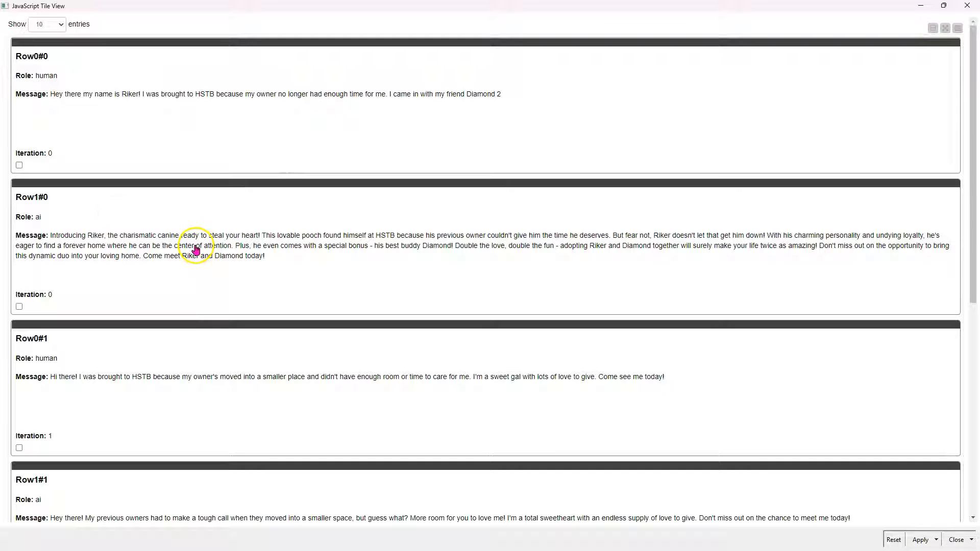
{"action": "mouse_move", "coordinate": [309, 102]}
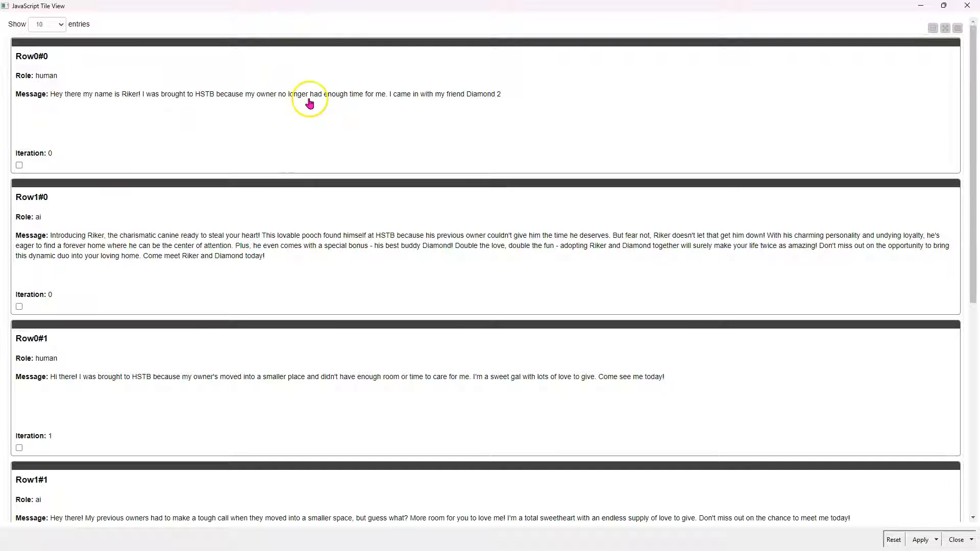
{"action": "mouse_move", "coordinate": [270, 246]}
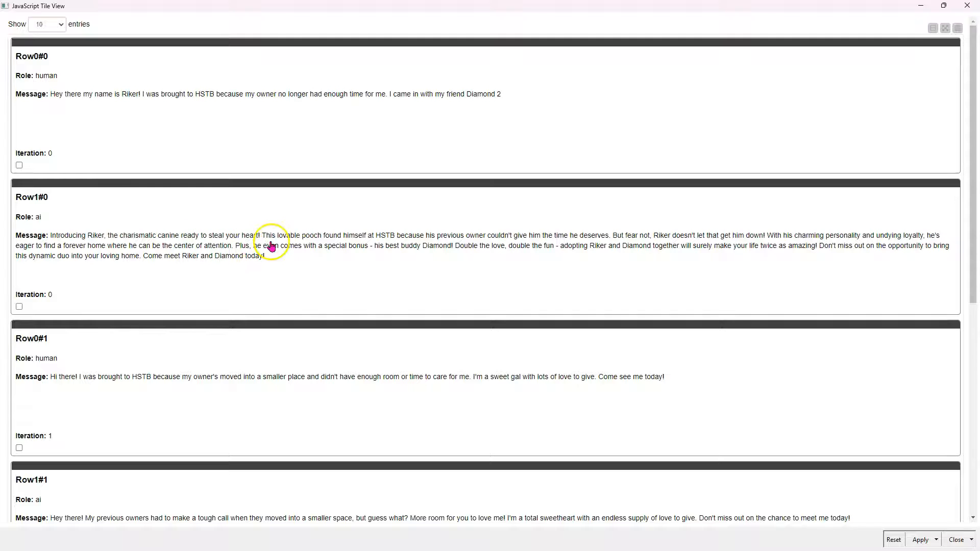
{"action": "mouse_move", "coordinate": [403, 250]}
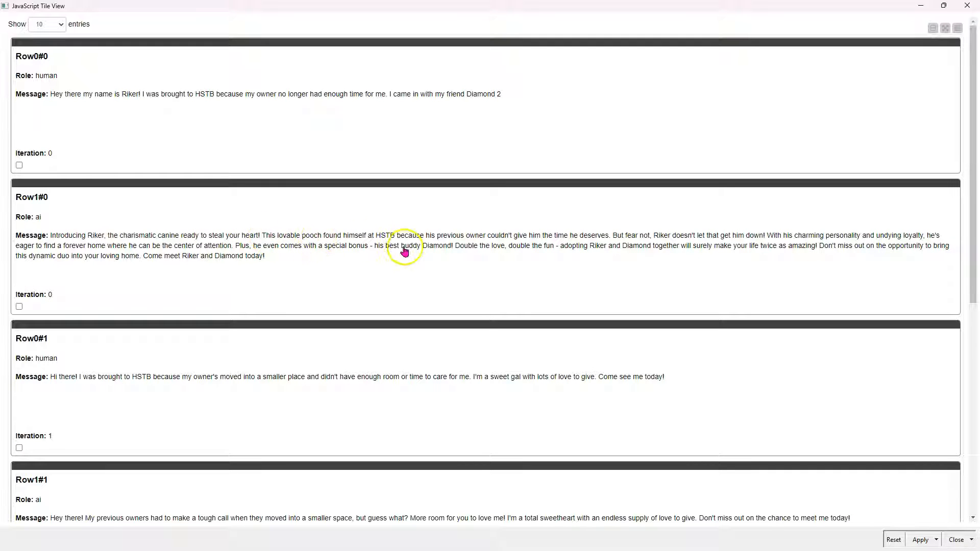
{"action": "mouse_move", "coordinate": [629, 256]}
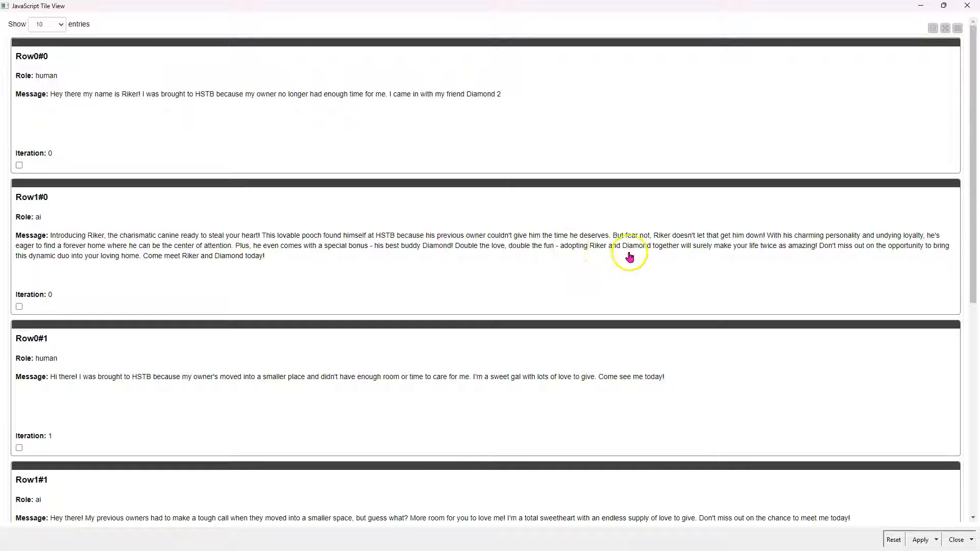
{"action": "scroll", "scroll_direction": "down", "scroll_amount": 3}
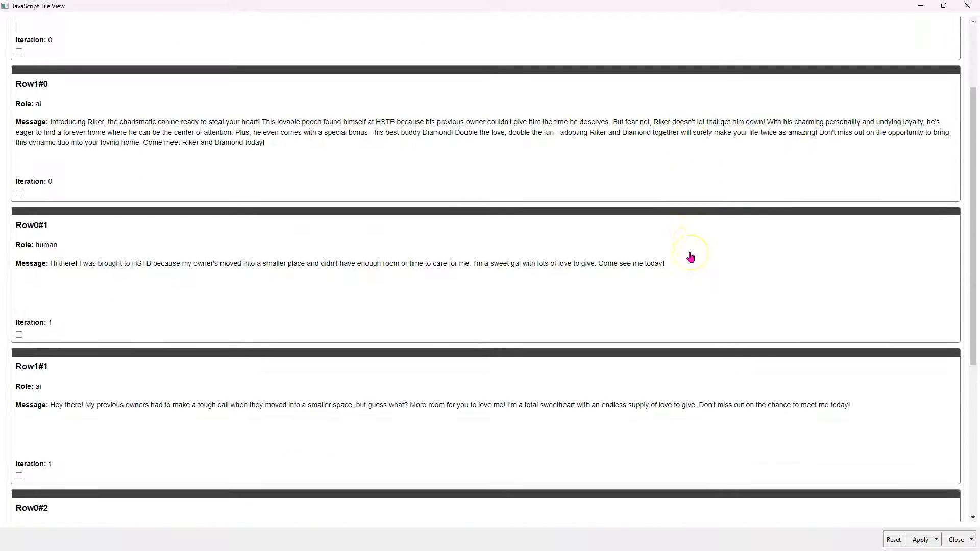
{"action": "scroll", "scroll_direction": "down", "scroll_amount": 3}
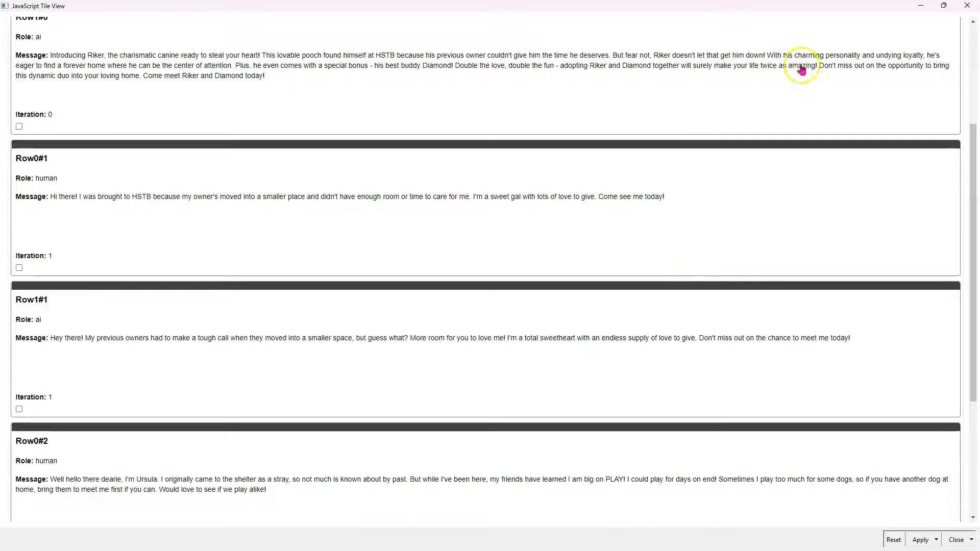
{"action": "mouse_move", "coordinate": [700, 93]}
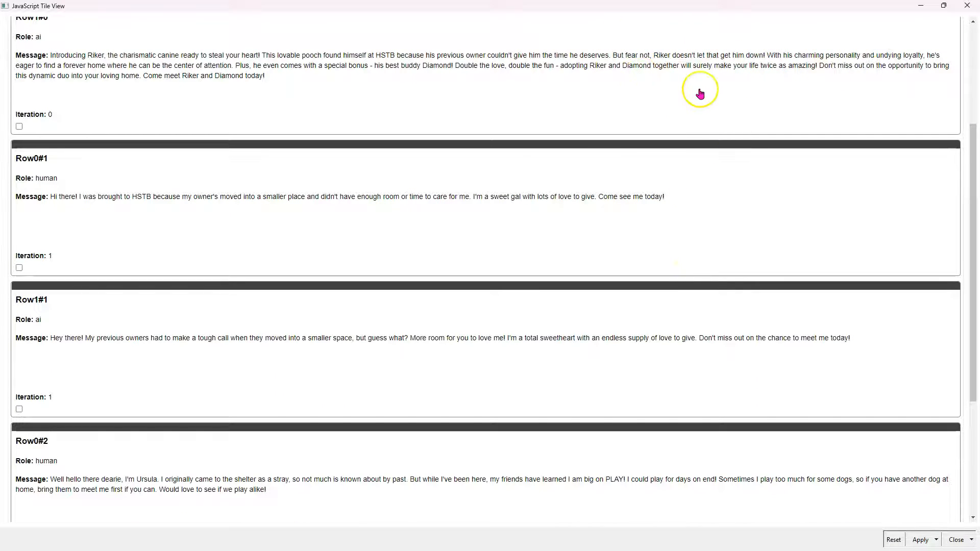
{"action": "scroll", "scroll_direction": "down", "scroll_amount": 3}
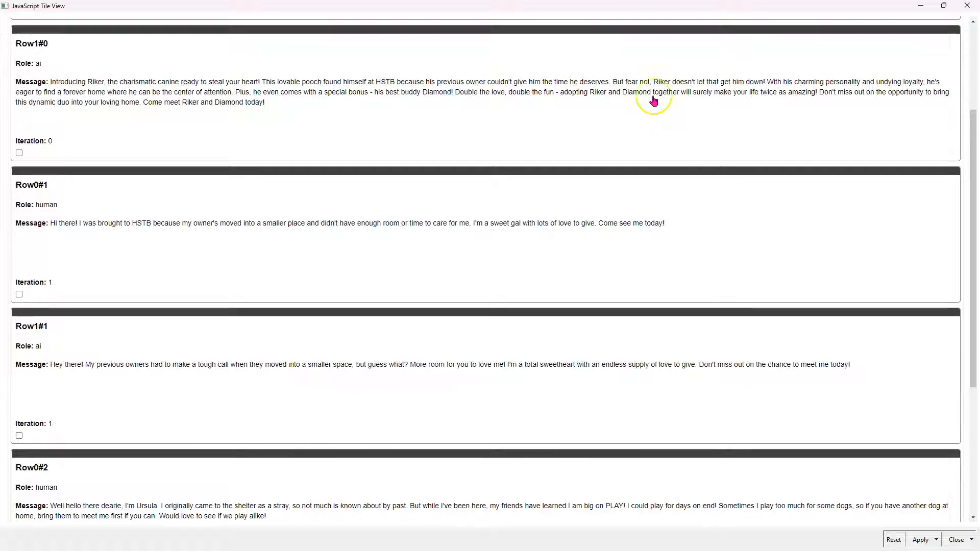
{"action": "scroll", "scroll_direction": "down", "scroll_amount": 3}
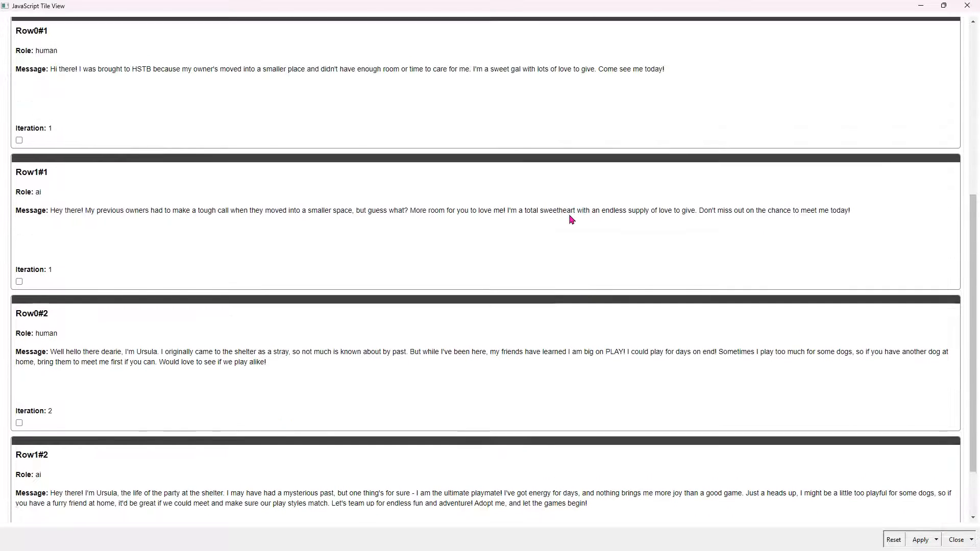
{"action": "scroll", "scroll_direction": "up", "scroll_amount": 3}
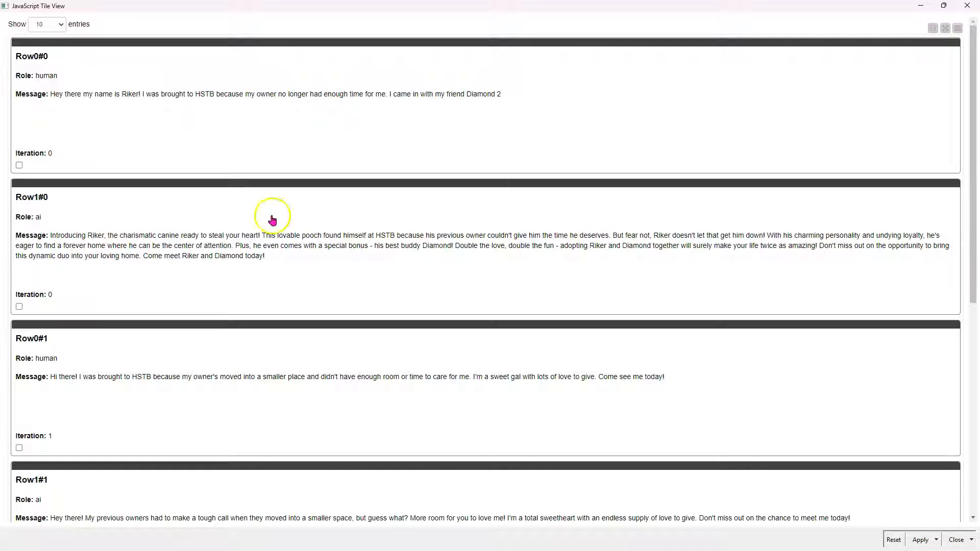
{"action": "mouse_move", "coordinate": [253, 244]}
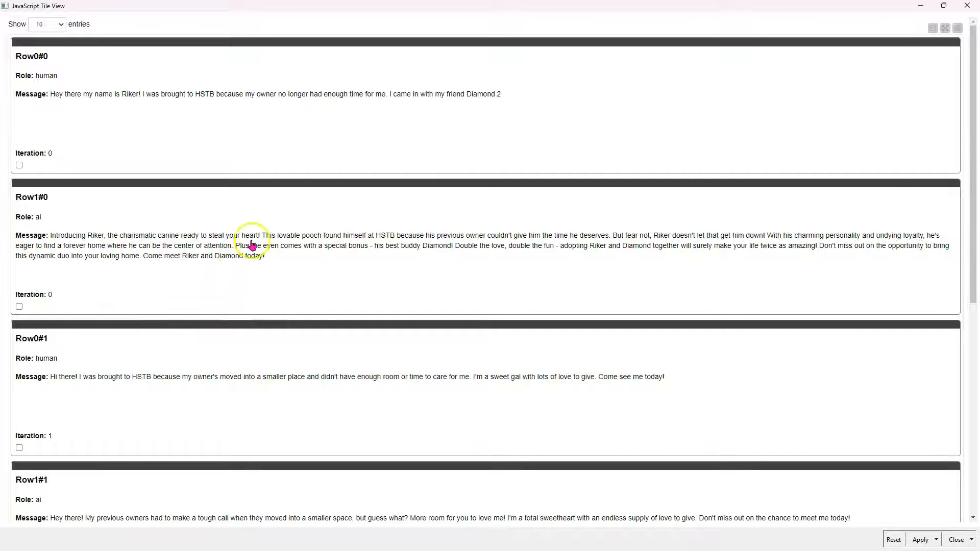
{"action": "mouse_move", "coordinate": [372, 318]}
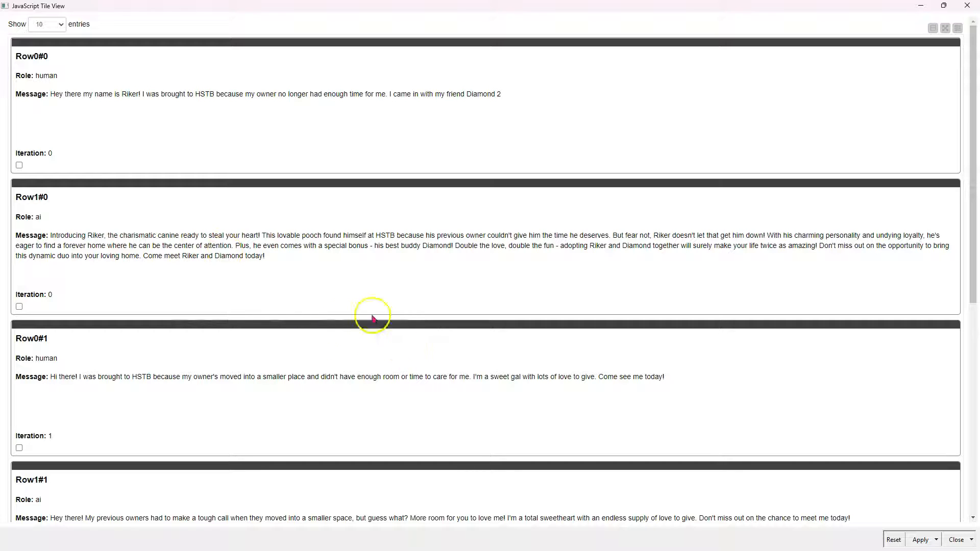
{"action": "mouse_move", "coordinate": [342, 273]}
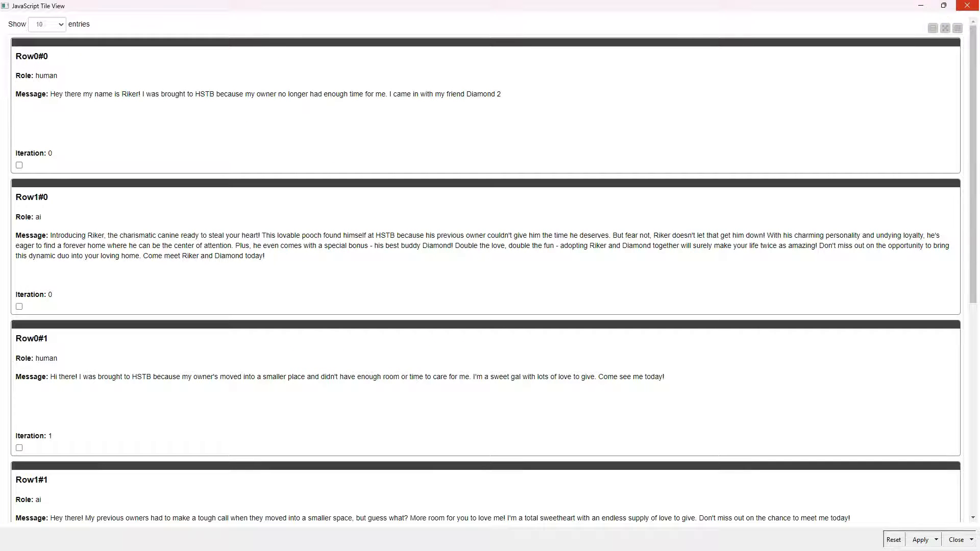
Close the bio tile view, discarding view changes
{"action": "left_click", "coordinate": [955, 540]}
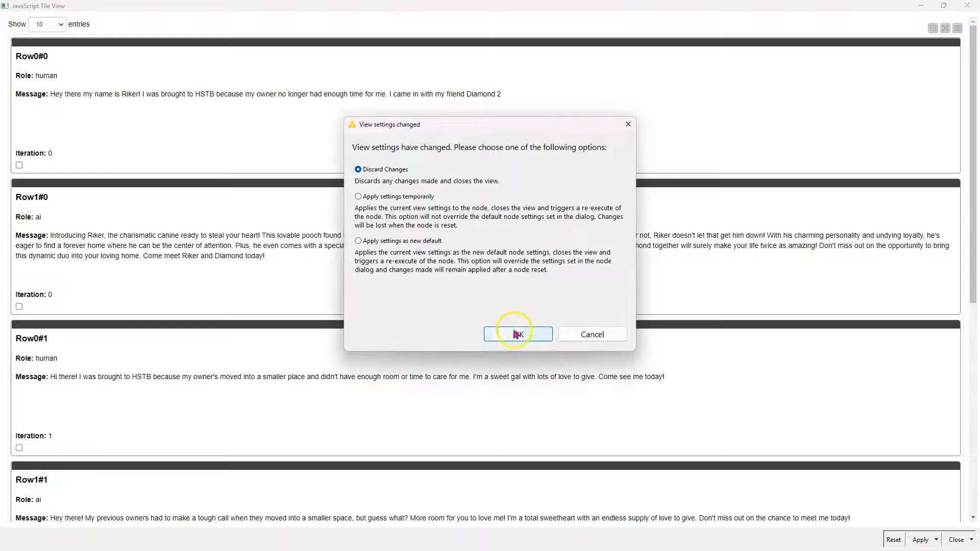
{"action": "left_click", "coordinate": [517, 334]}
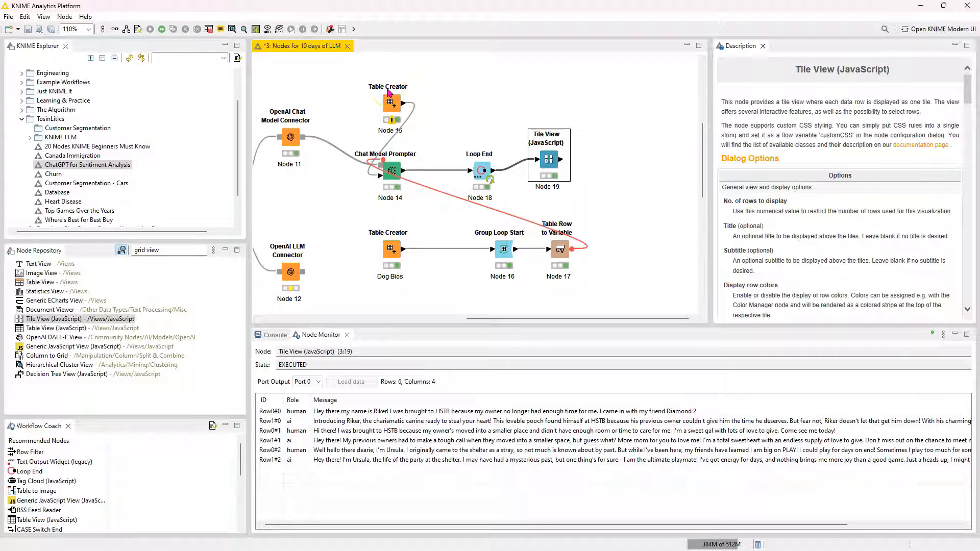
{"action": "mouse_move", "coordinate": [466, 148]}
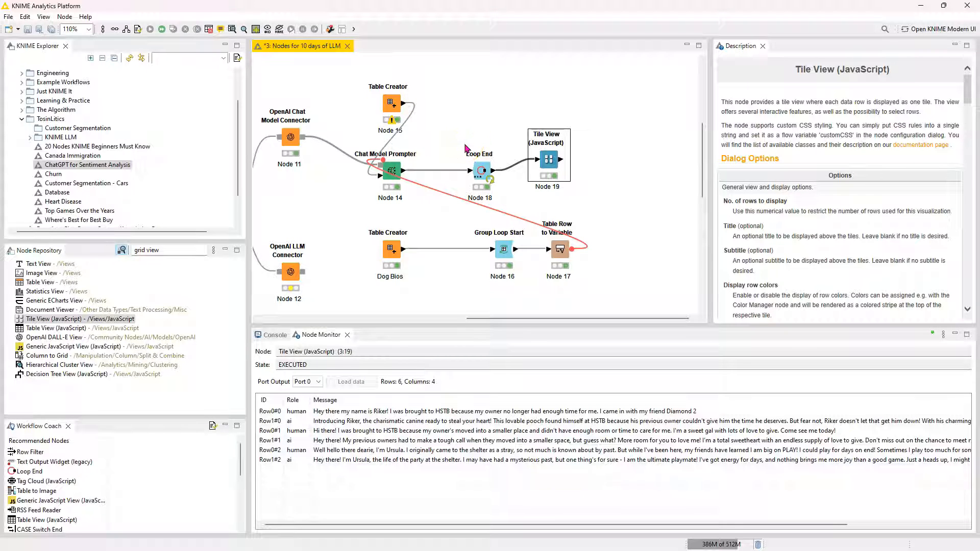